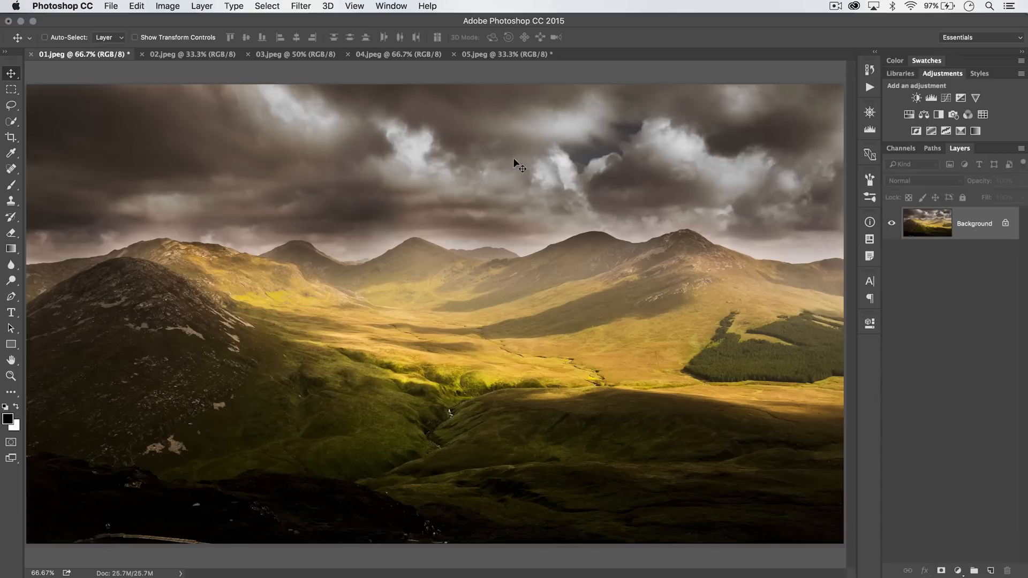
mouse_move(518, 84)
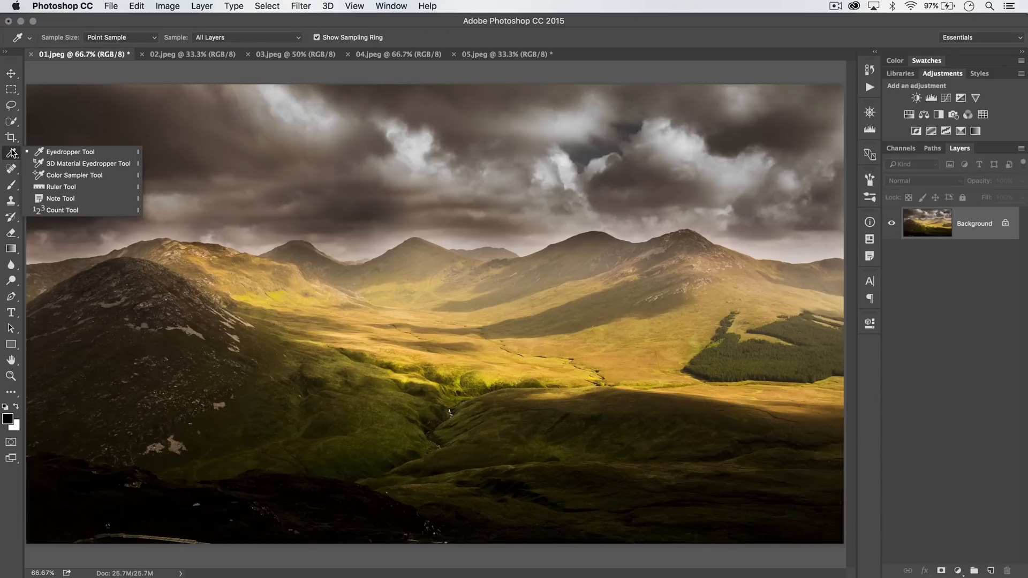
mouse_move(70, 151)
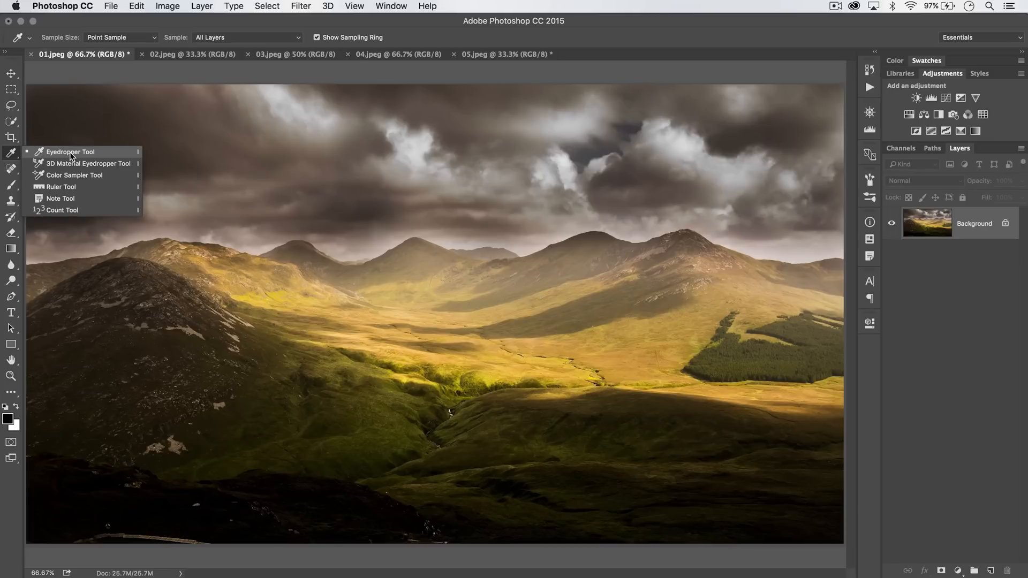
mouse_move(70, 163)
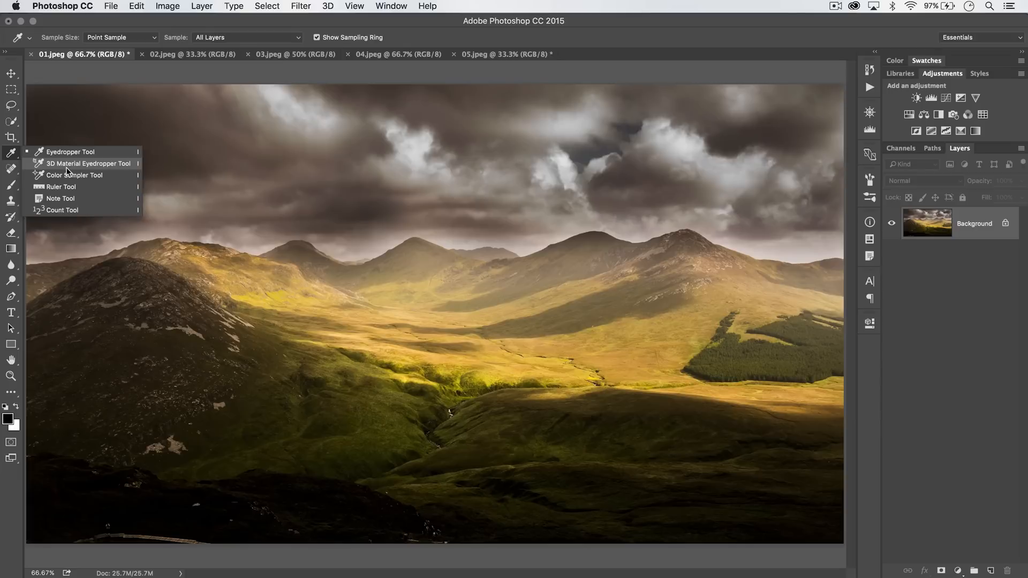
mouse_move(70, 152)
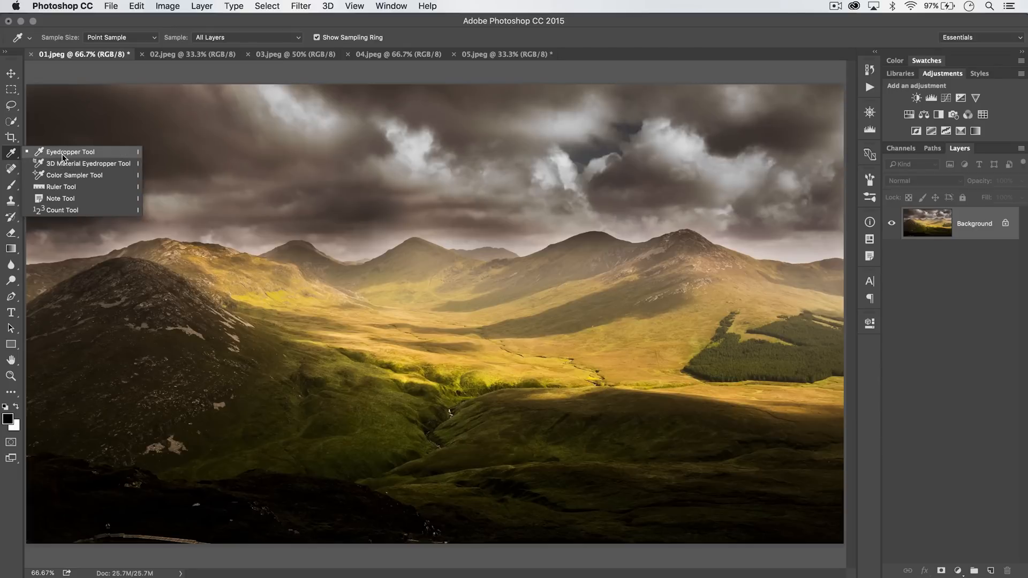
mouse_move(75, 175)
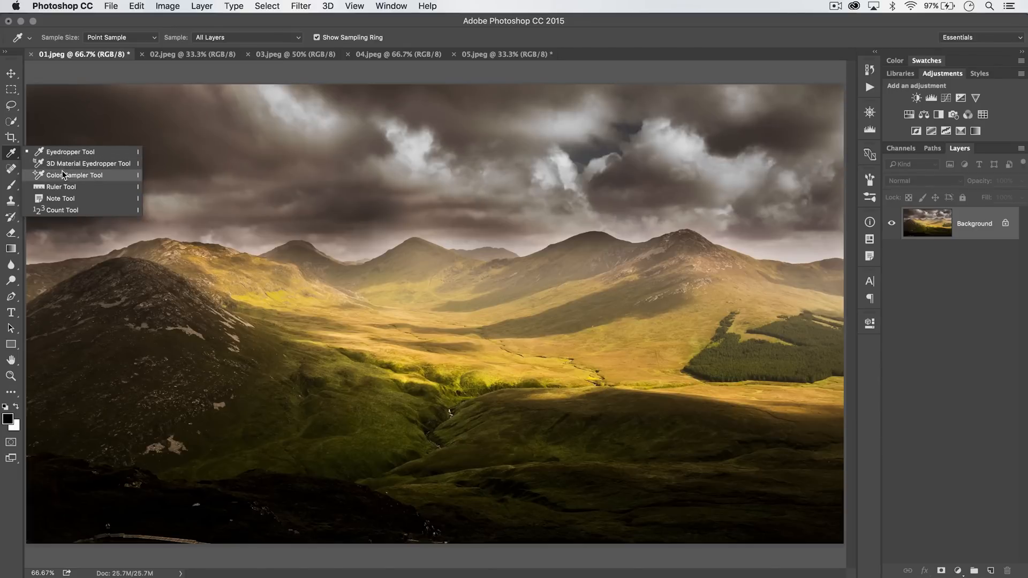
Use the Eyedropper to sample the golden sunlit valley as the foreground colour.
left_click(70, 151)
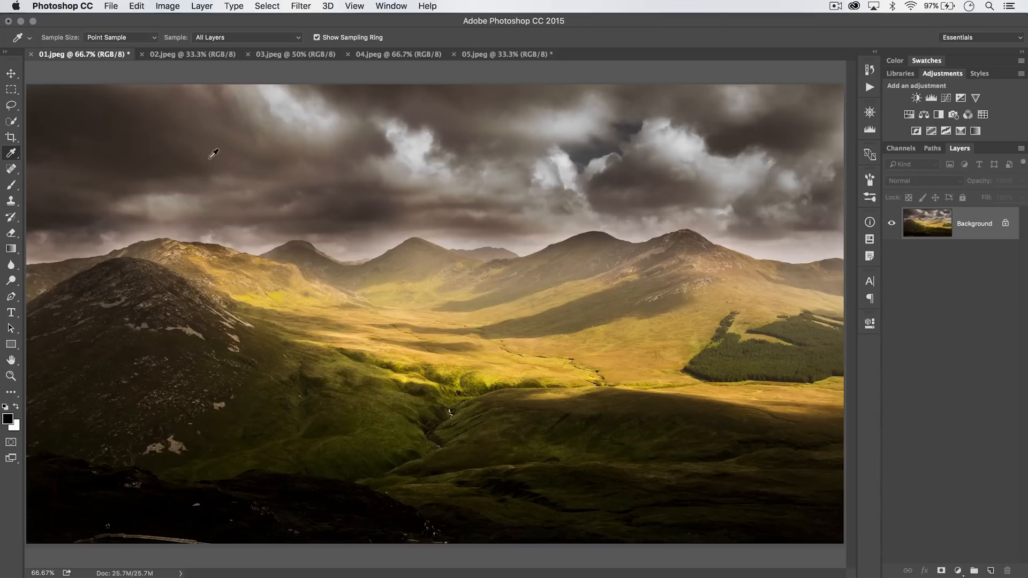
mouse_move(396, 315)
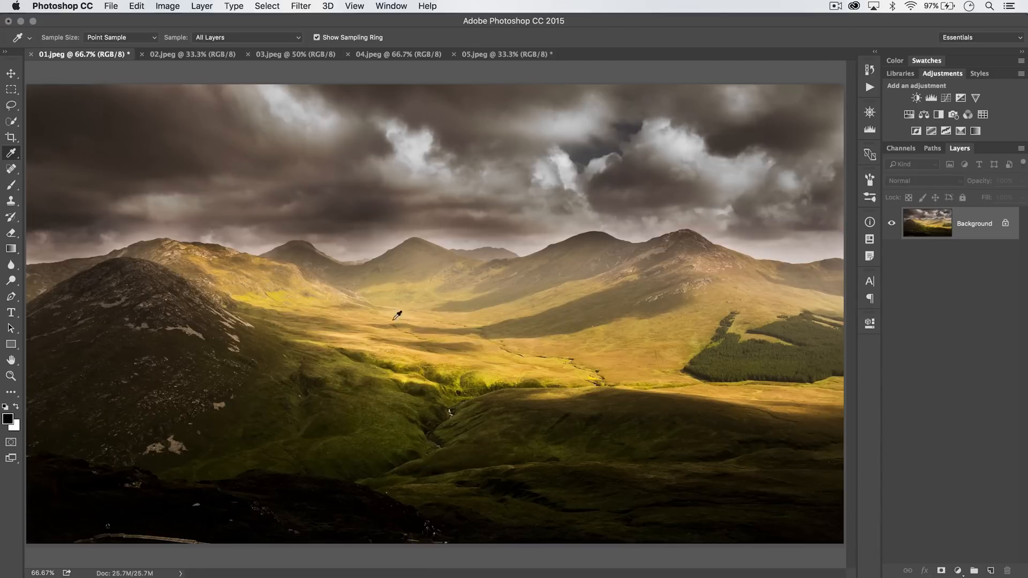
left_click(415, 298)
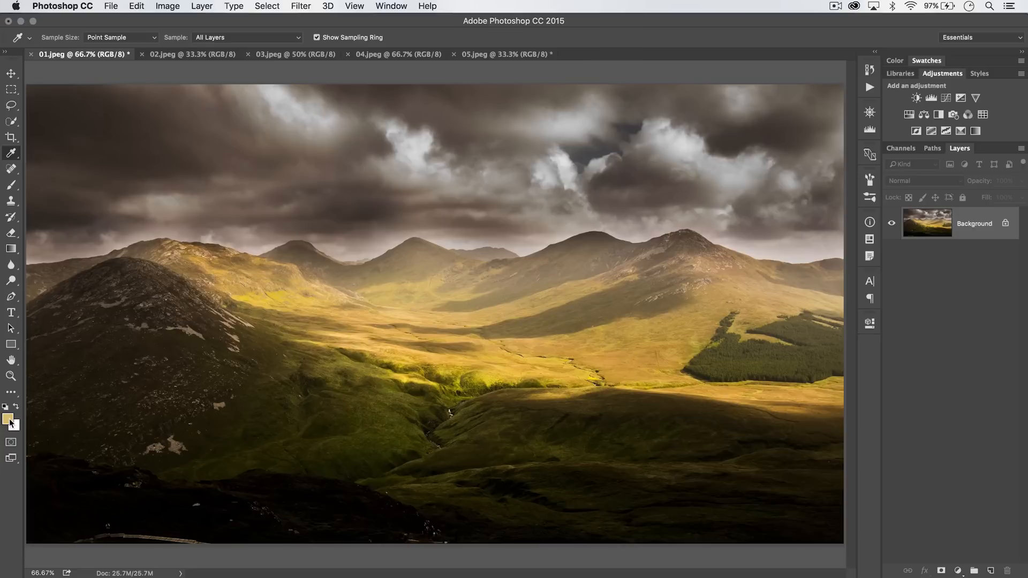
mouse_move(9, 420)
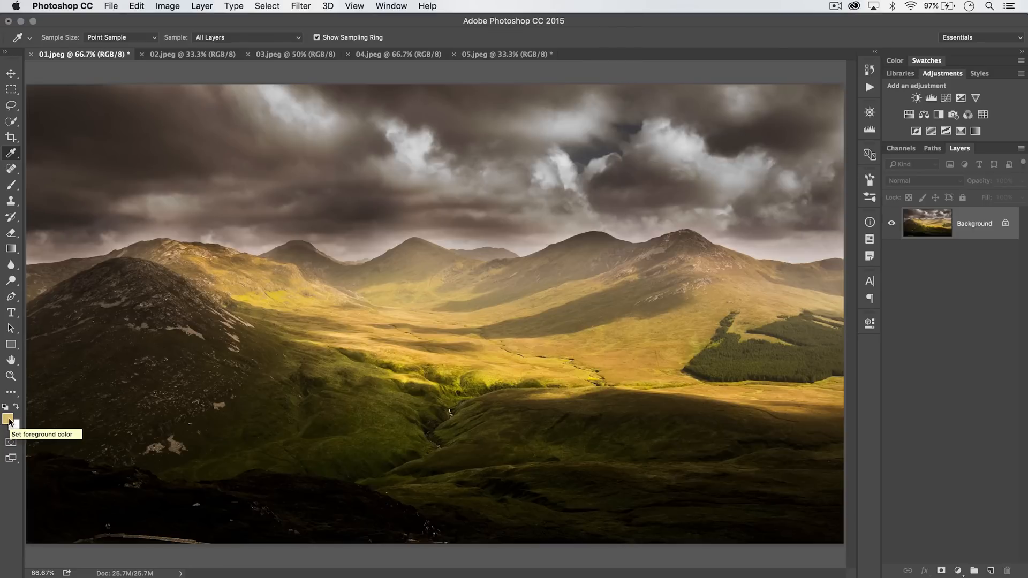
mouse_move(454, 297)
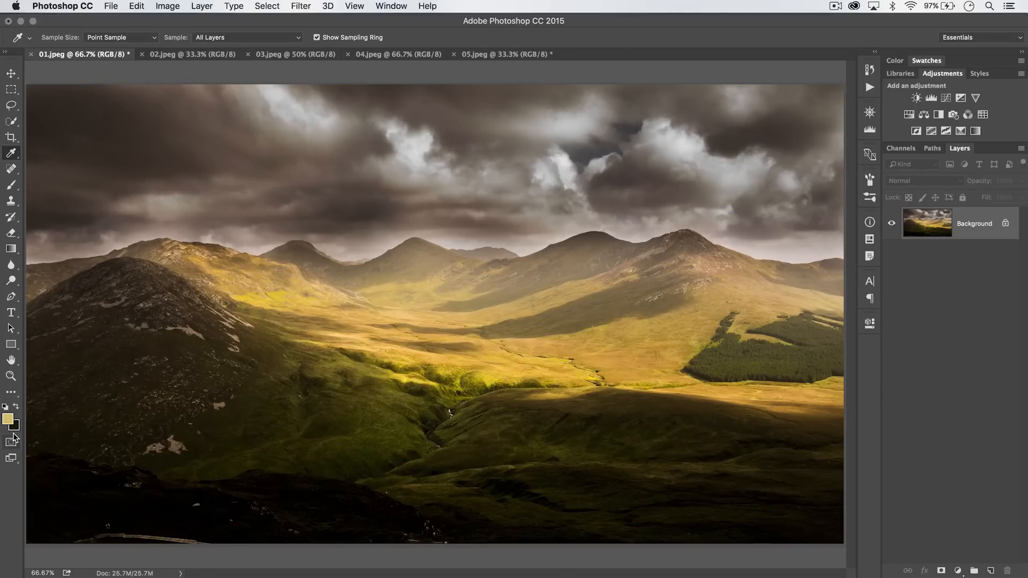
mouse_move(286, 149)
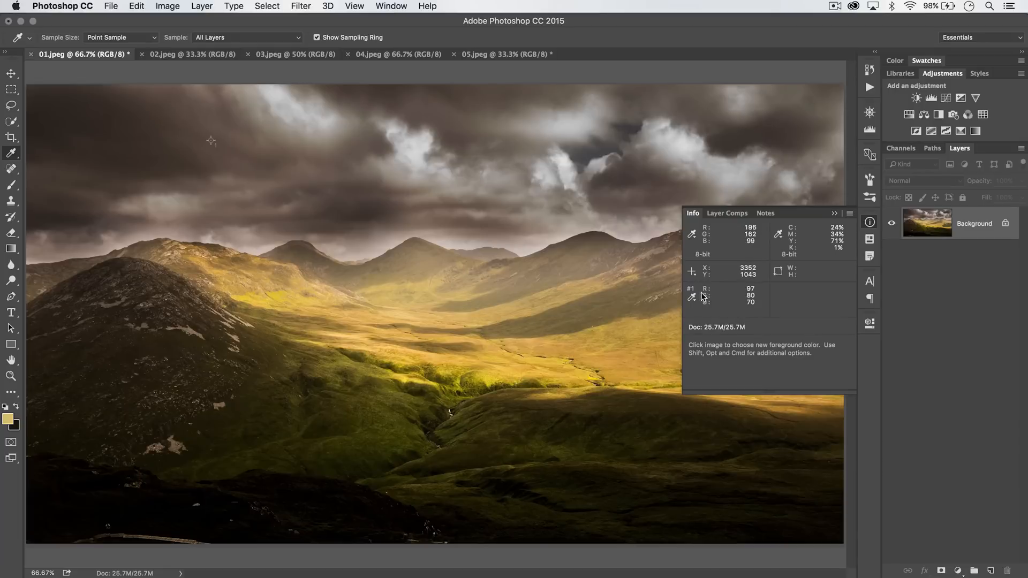
mouse_move(705, 293)
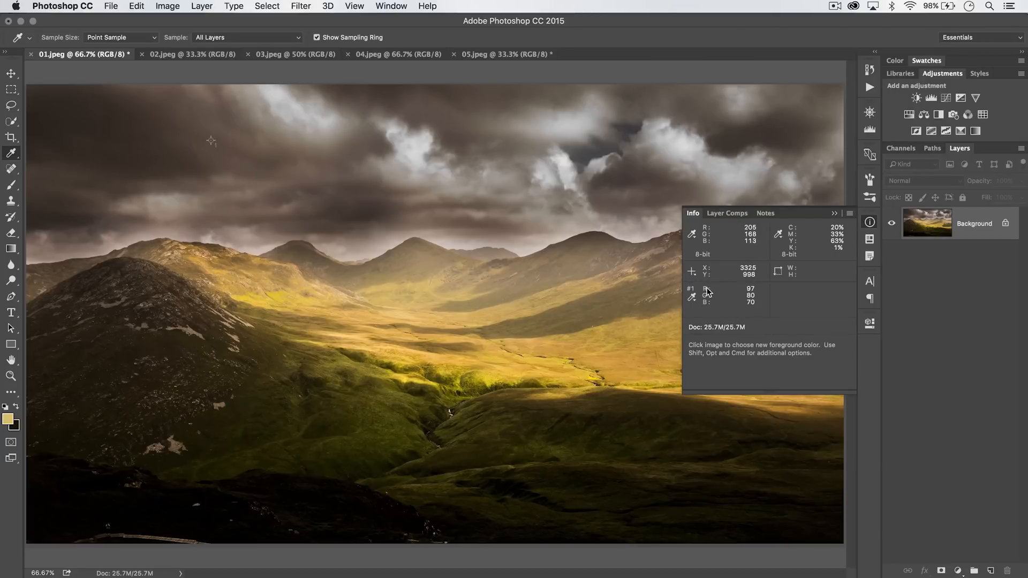
mouse_move(712, 294)
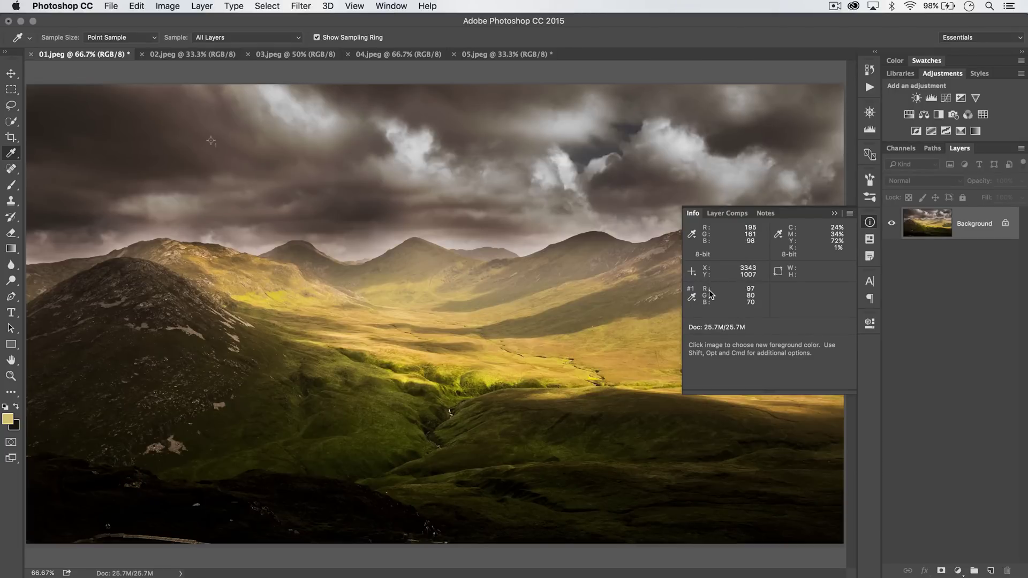
mouse_move(707, 283)
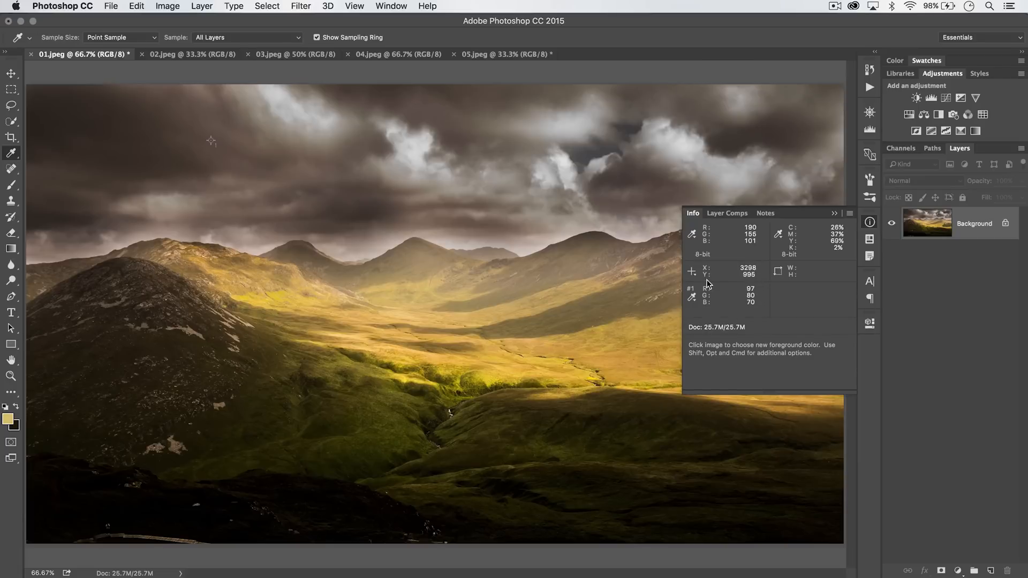
Switch the #1 colour sampler's Info panel readout from RGB to CMYK Color.
left_click(692, 297)
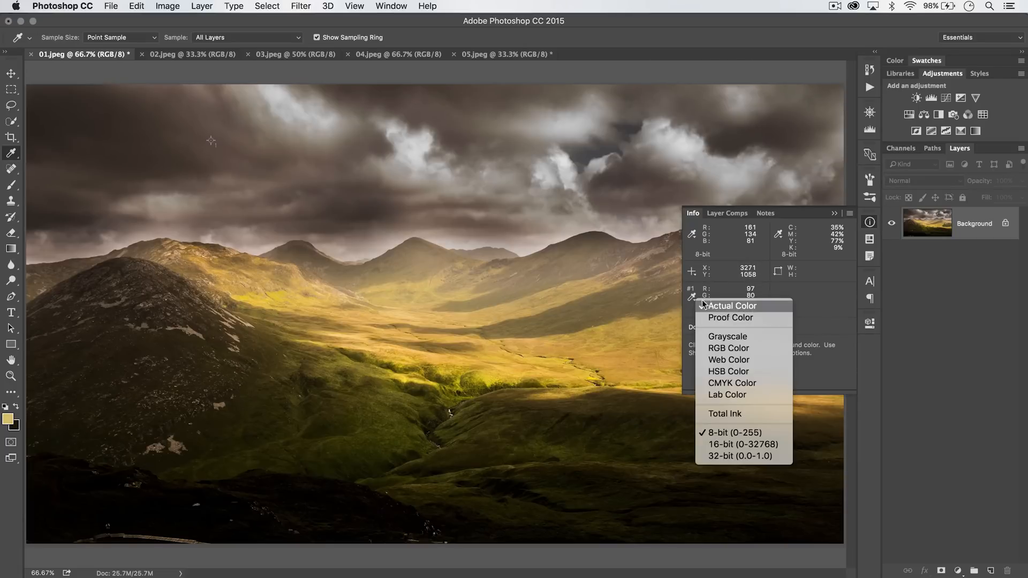
mouse_move(728, 371)
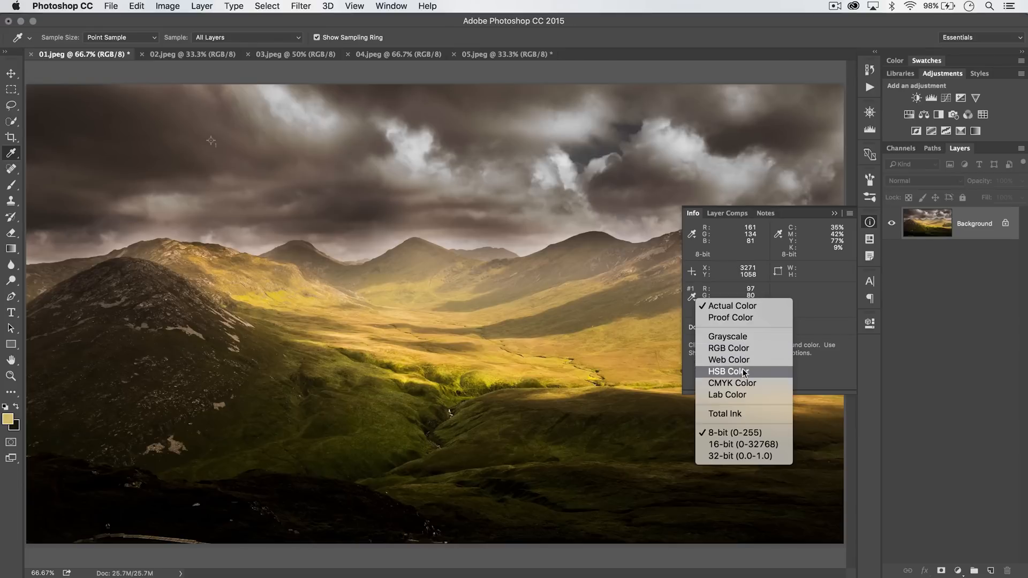
mouse_move(727, 395)
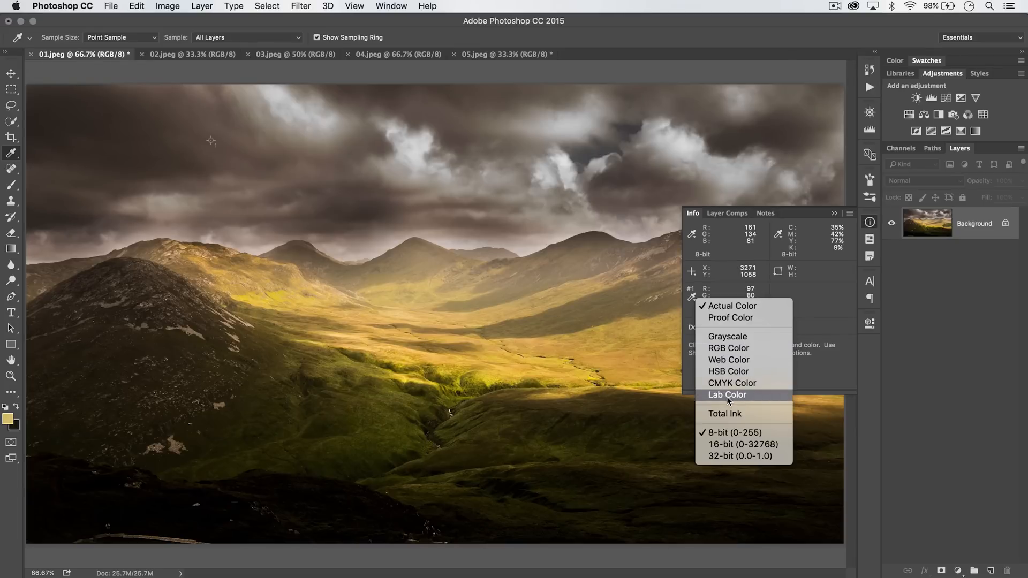
mouse_move(732, 382)
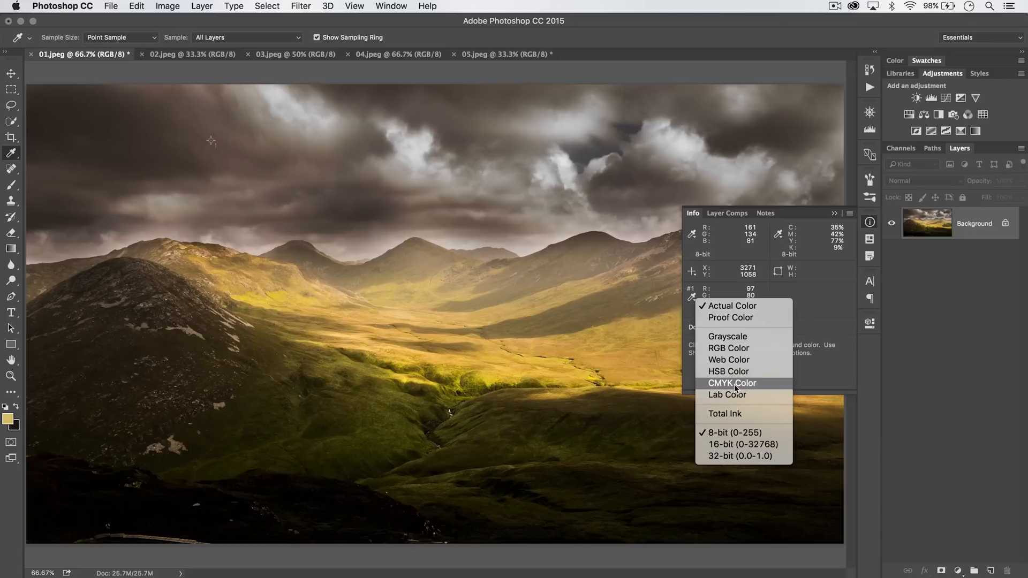
left_click(731, 383)
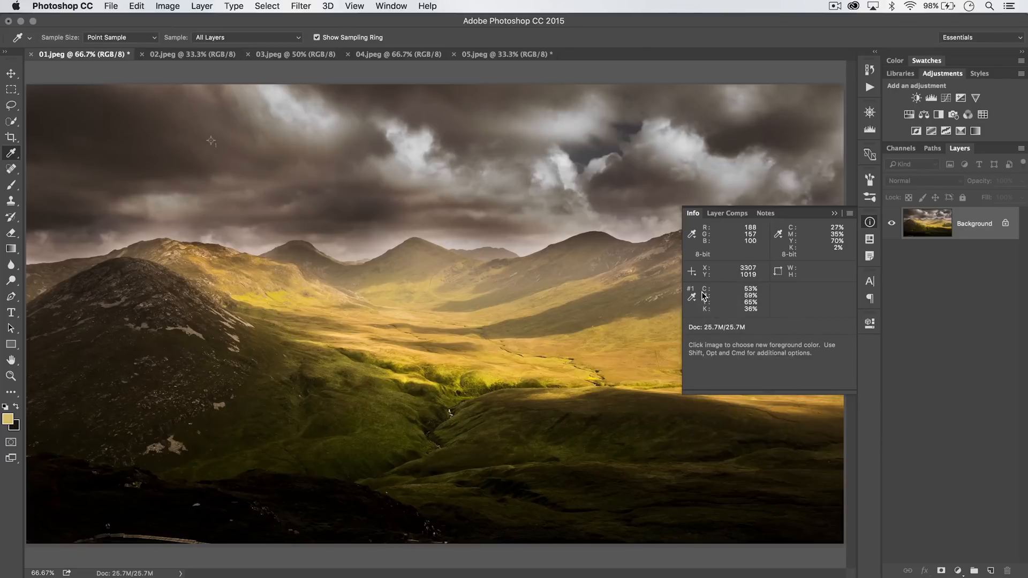
mouse_move(358, 155)
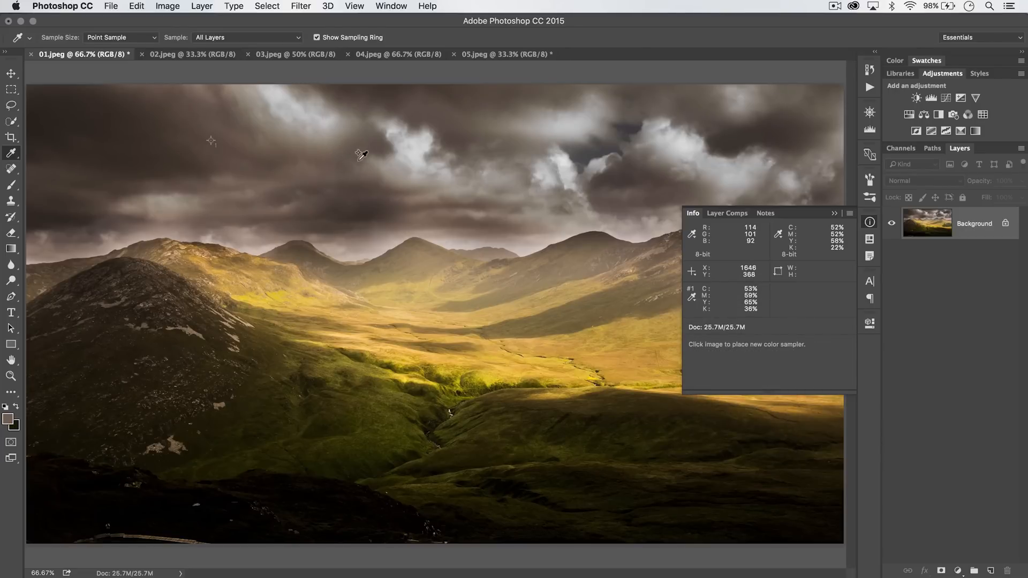
Add samplers on the clouds and sunlit slopes, then Clear All sampler points.
left_click(432, 290)
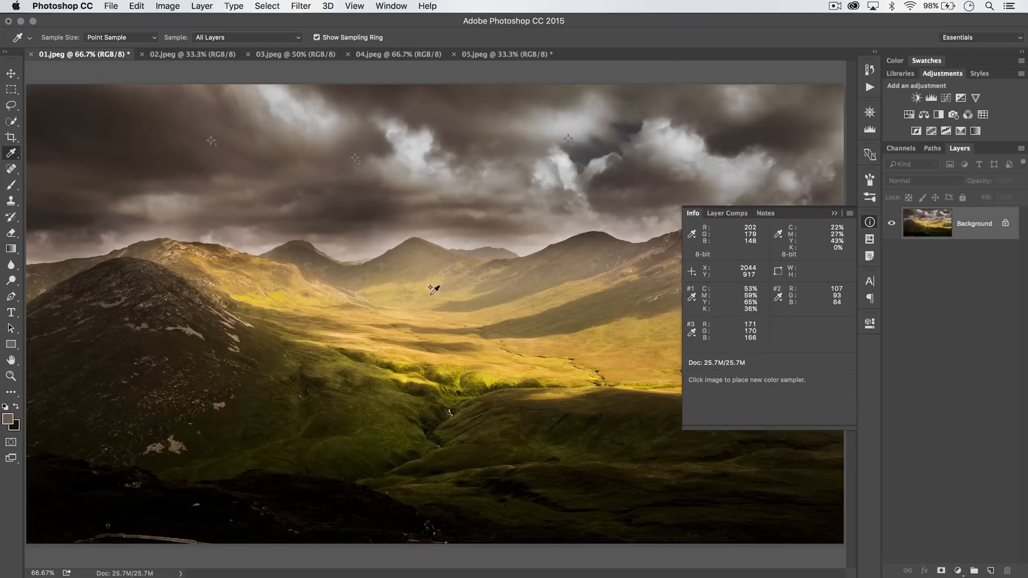
left_click(431, 298)
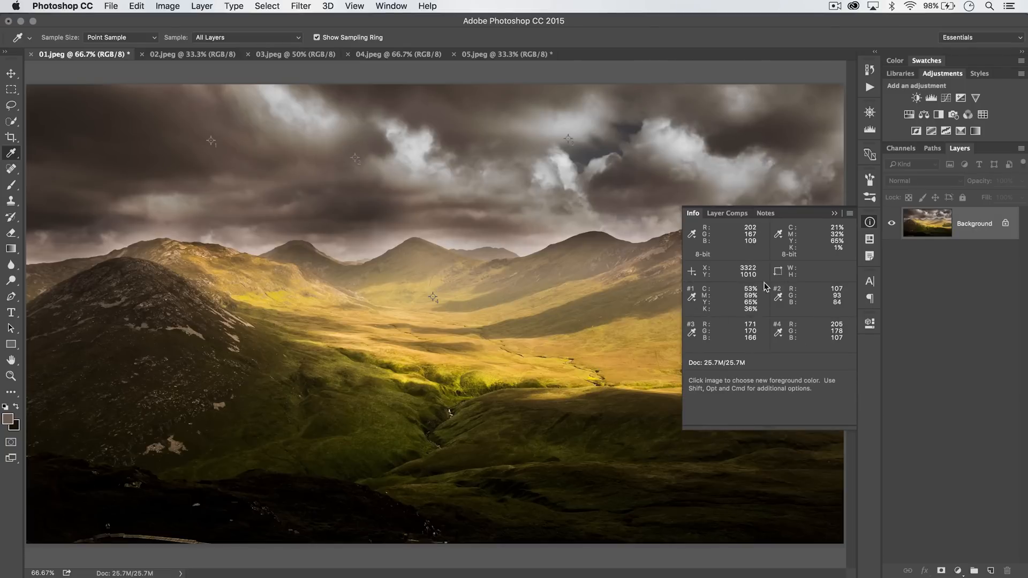
mouse_move(417, 184)
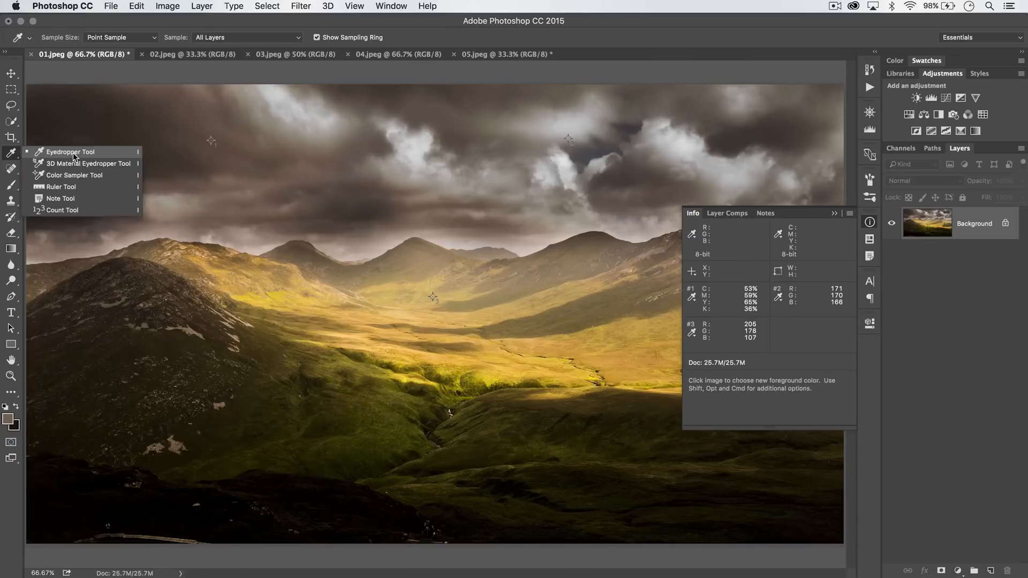
left_click(75, 175)
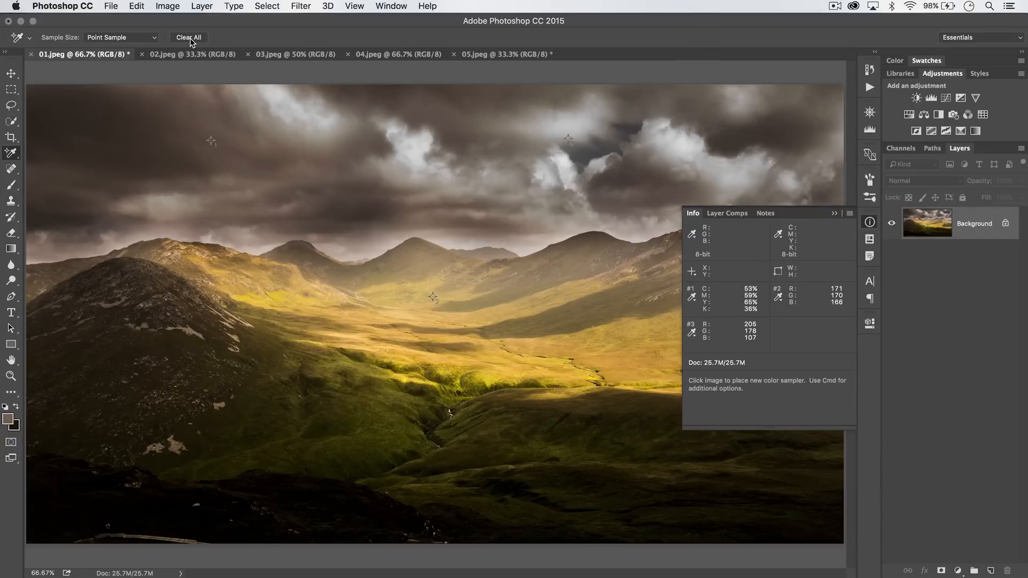
left_click(189, 37)
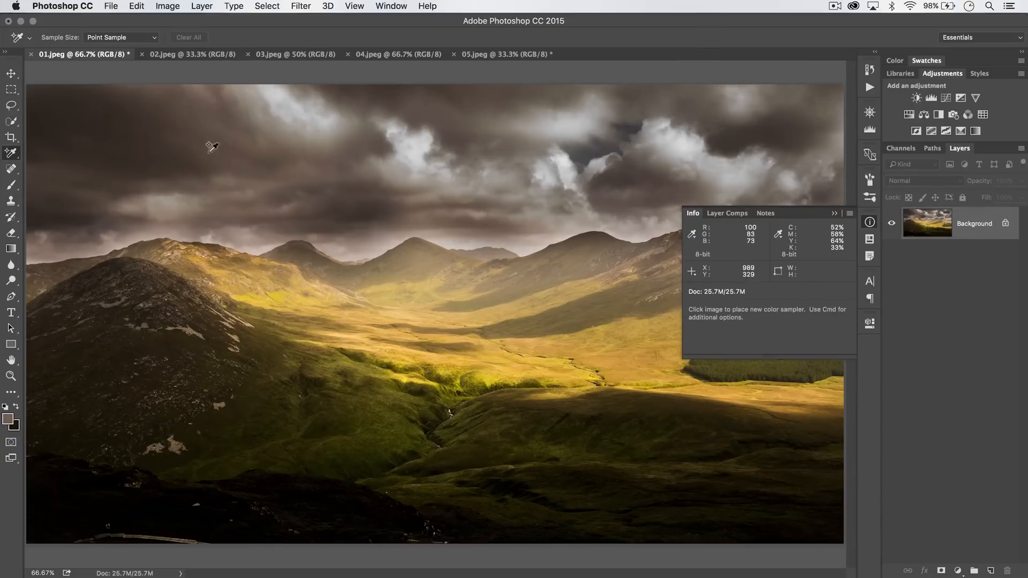
mouse_move(9, 167)
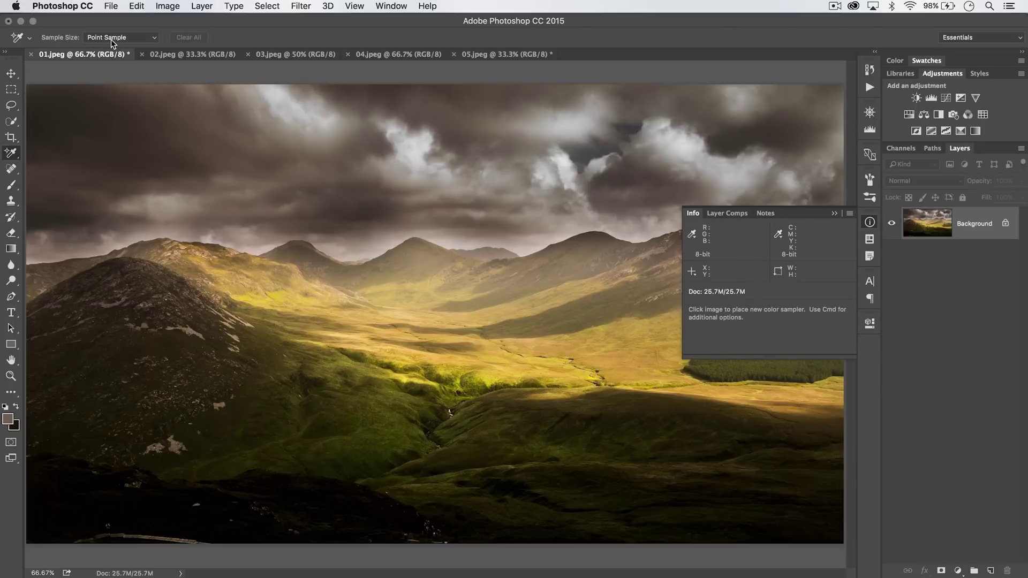
With the Eyedropper, change Sample Size from Point Sample to 101 by 101 Average.
left_click(11, 152)
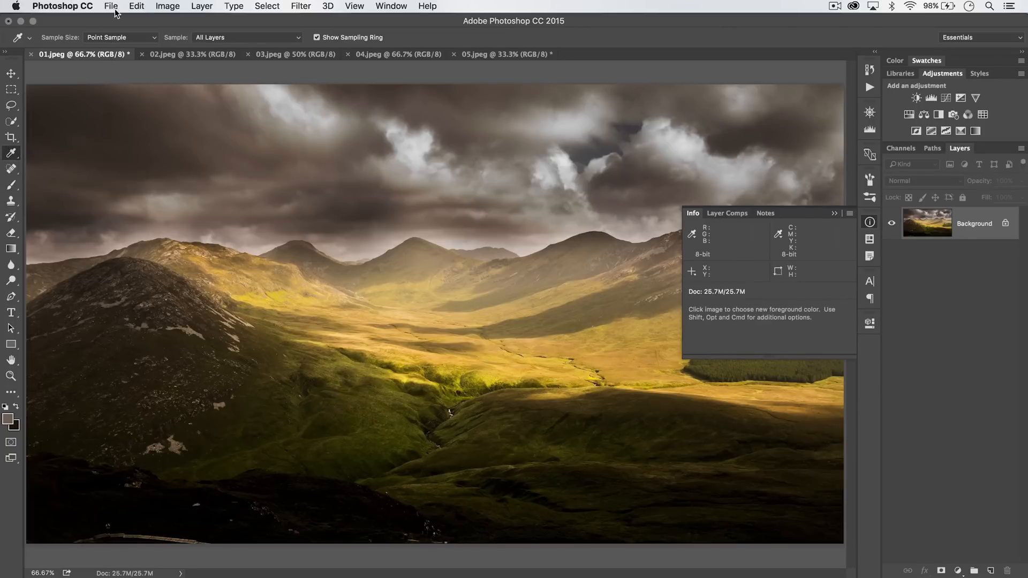
left_click(122, 37)
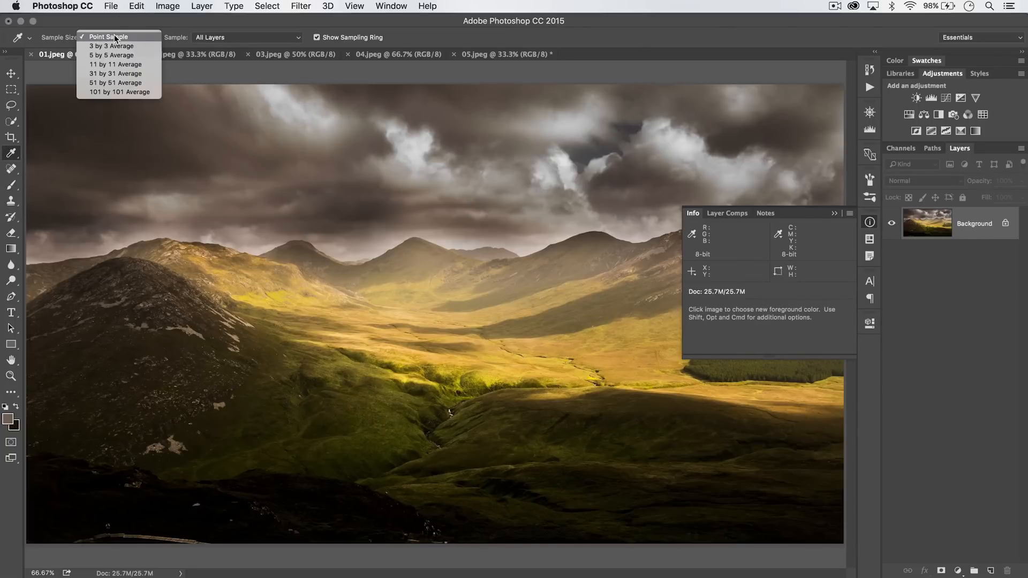
mouse_move(115, 73)
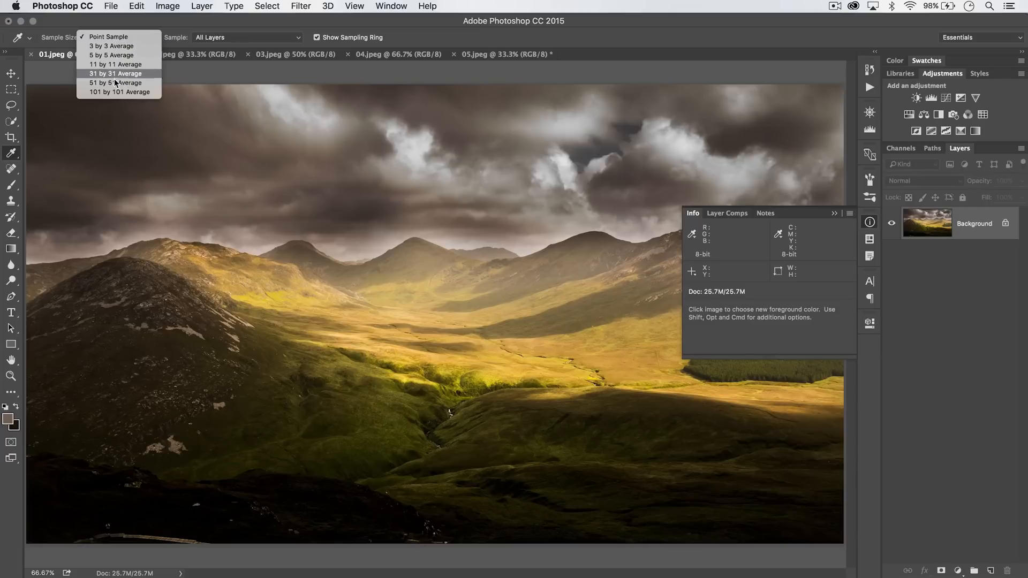
mouse_move(117, 41)
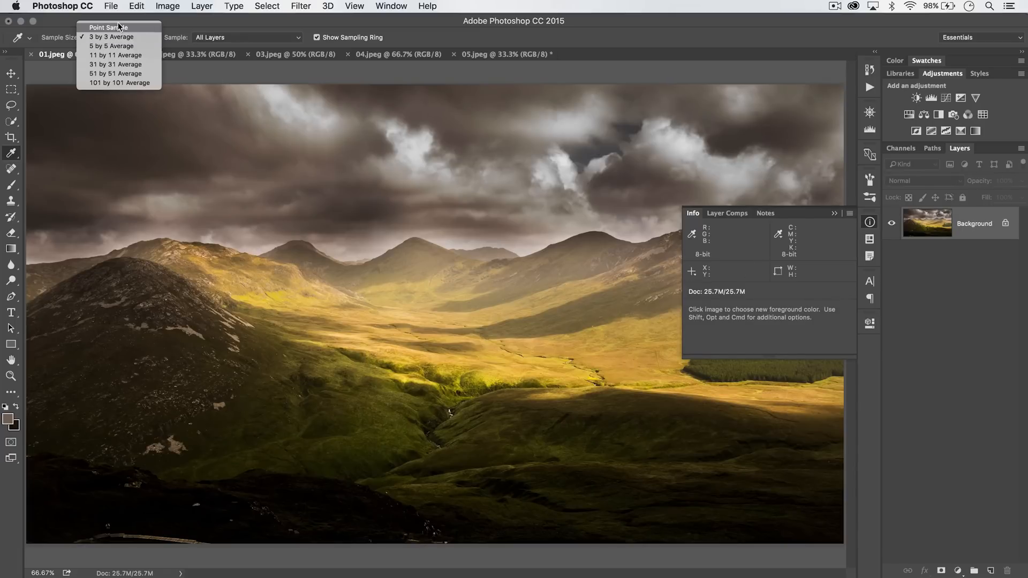
left_click(105, 27)
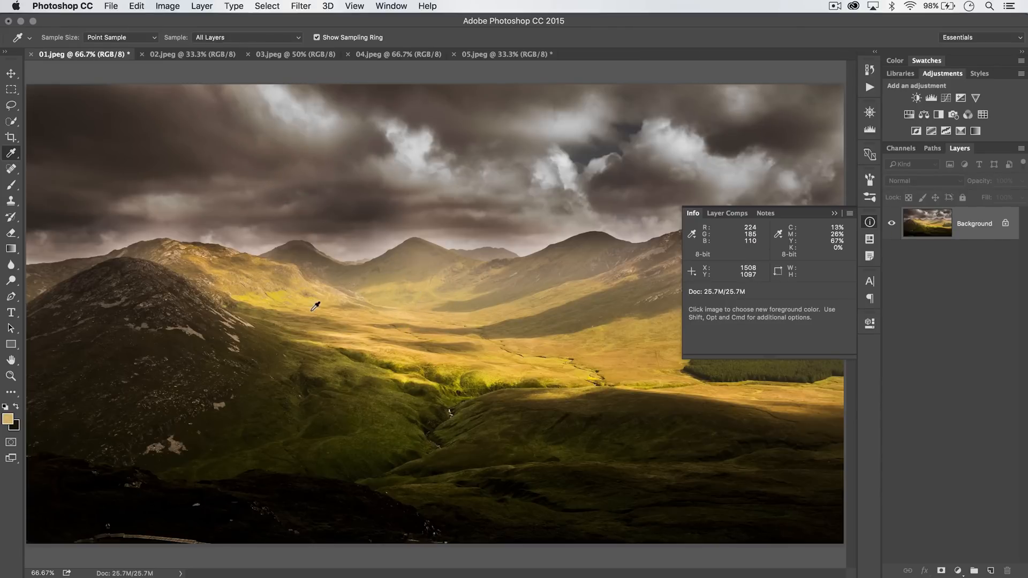
left_click(121, 37)
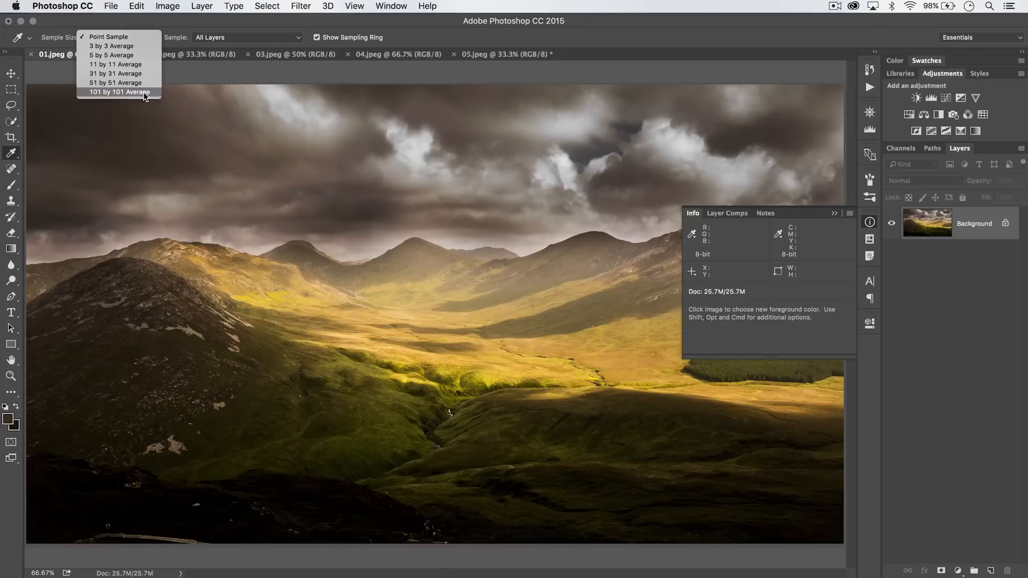
left_click(118, 92)
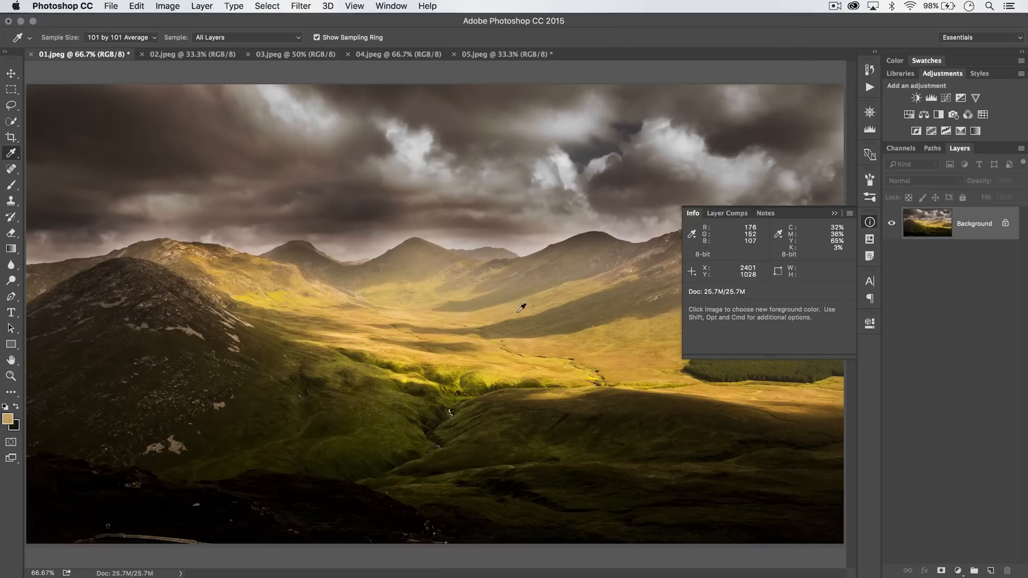
mouse_move(504, 302)
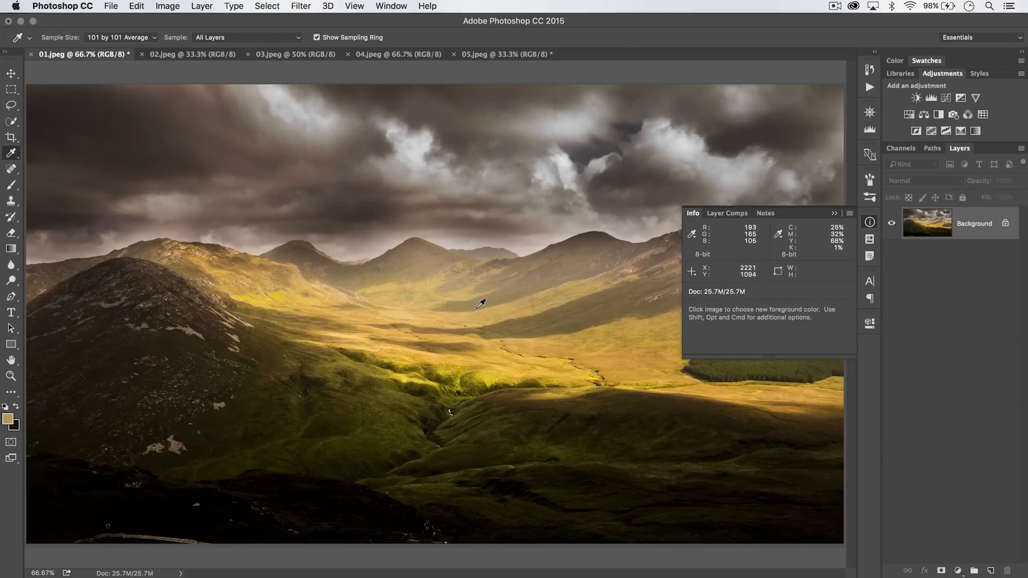
mouse_move(446, 312)
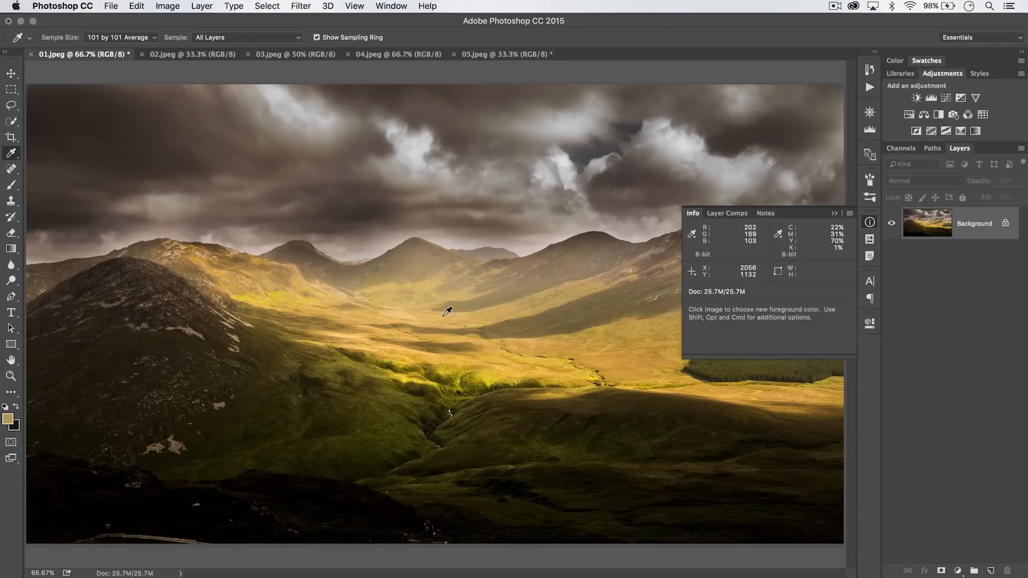
mouse_move(427, 293)
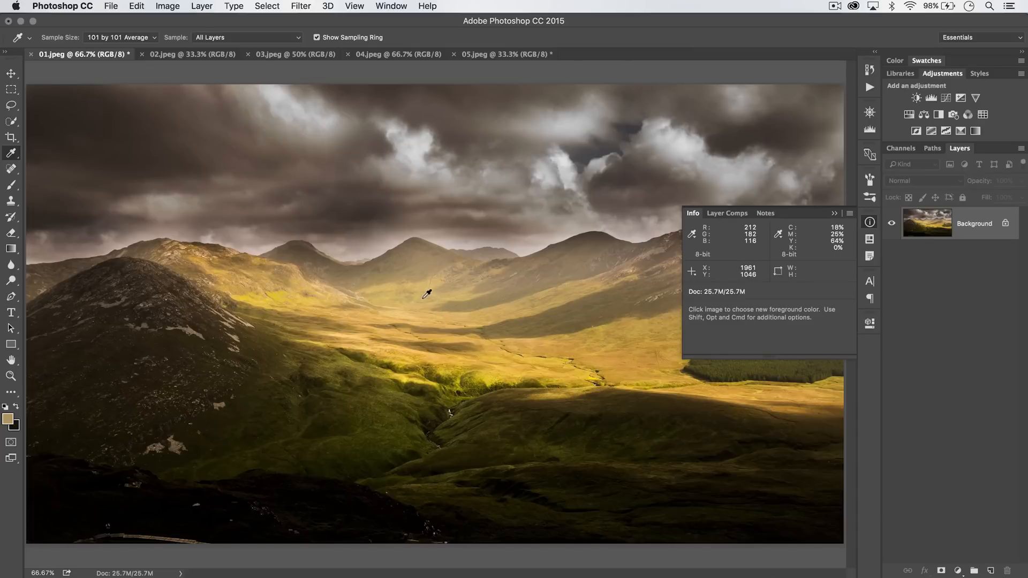
Right-click the valley twice and choose Copy Color's Hex Code each time.
right_click(427, 294)
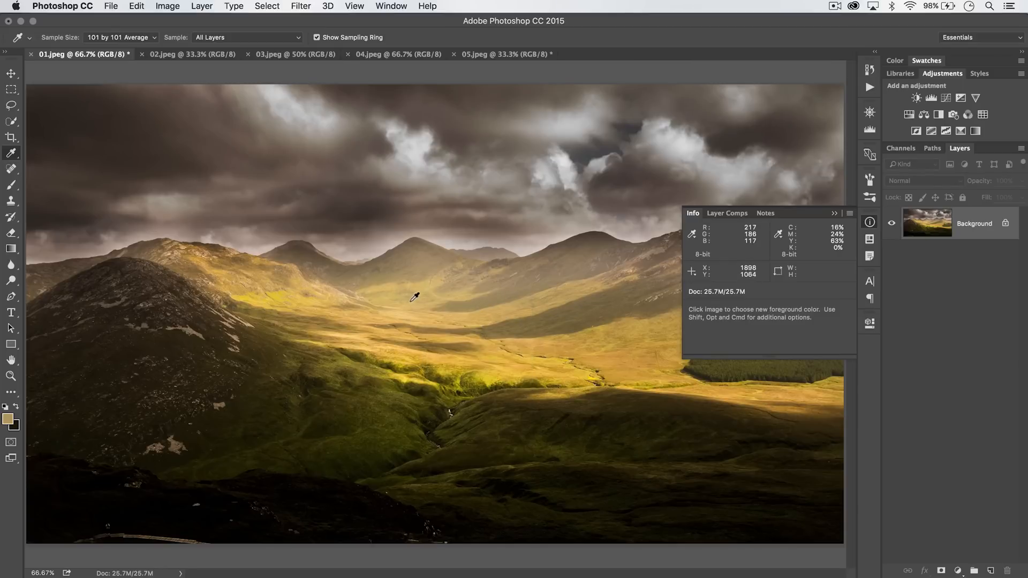
mouse_move(423, 297)
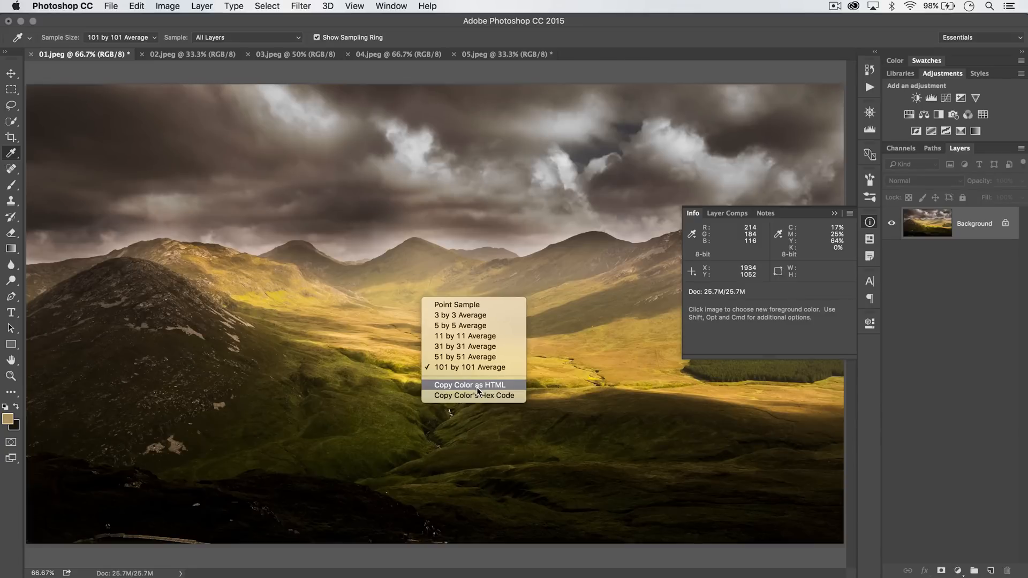
mouse_move(473, 395)
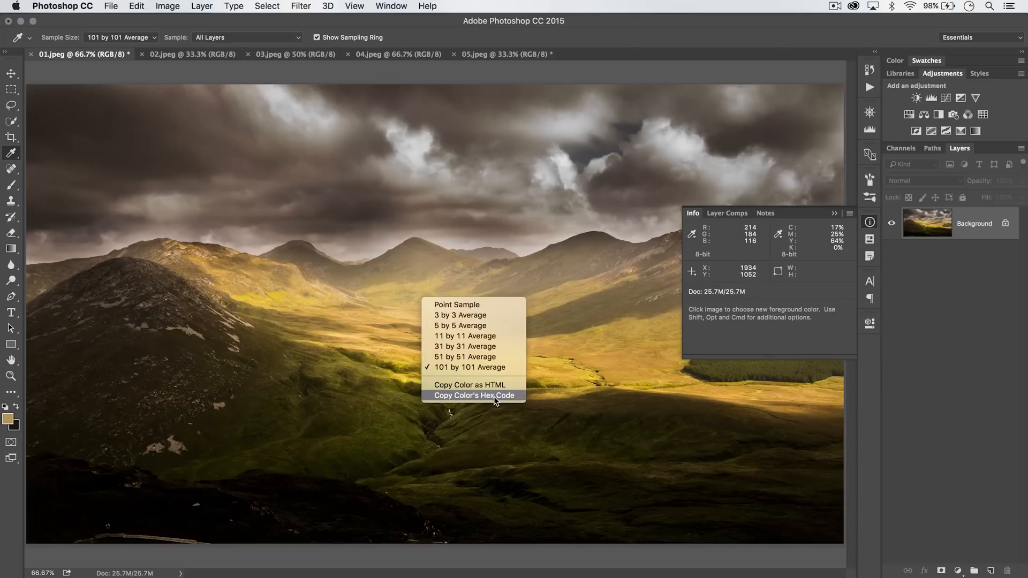
left_click(473, 395)
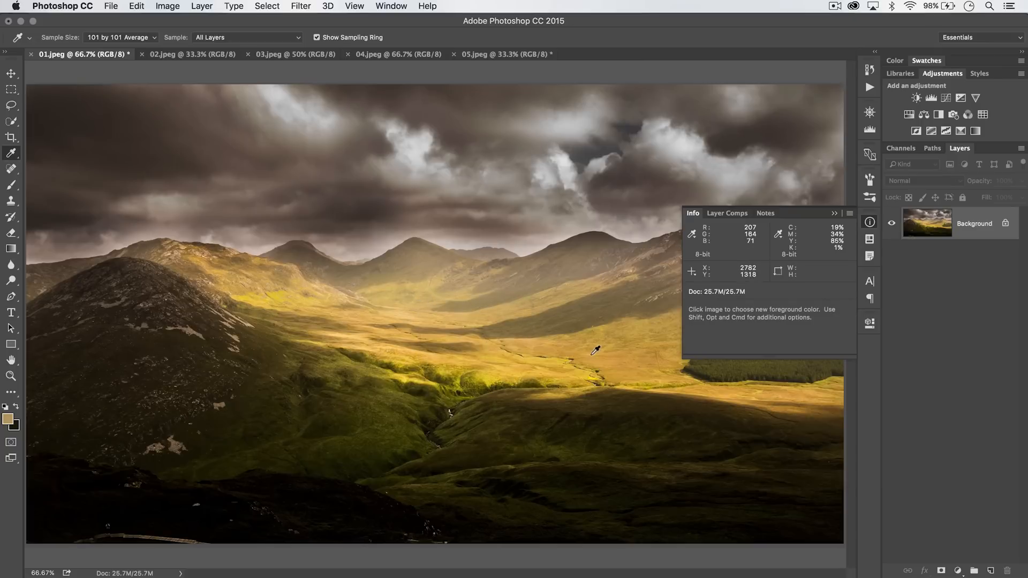
right_click(593, 347)
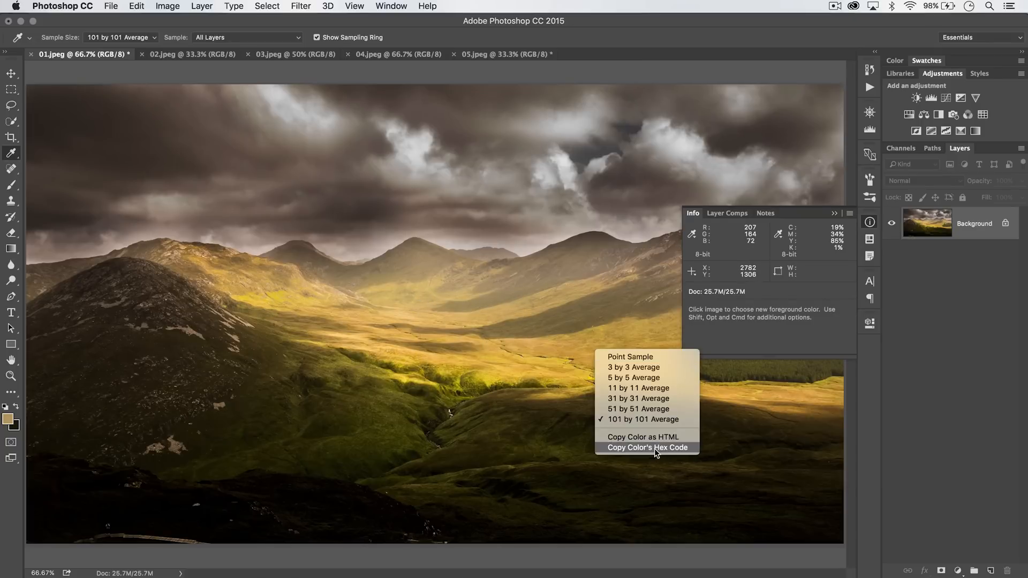
left_click(647, 447)
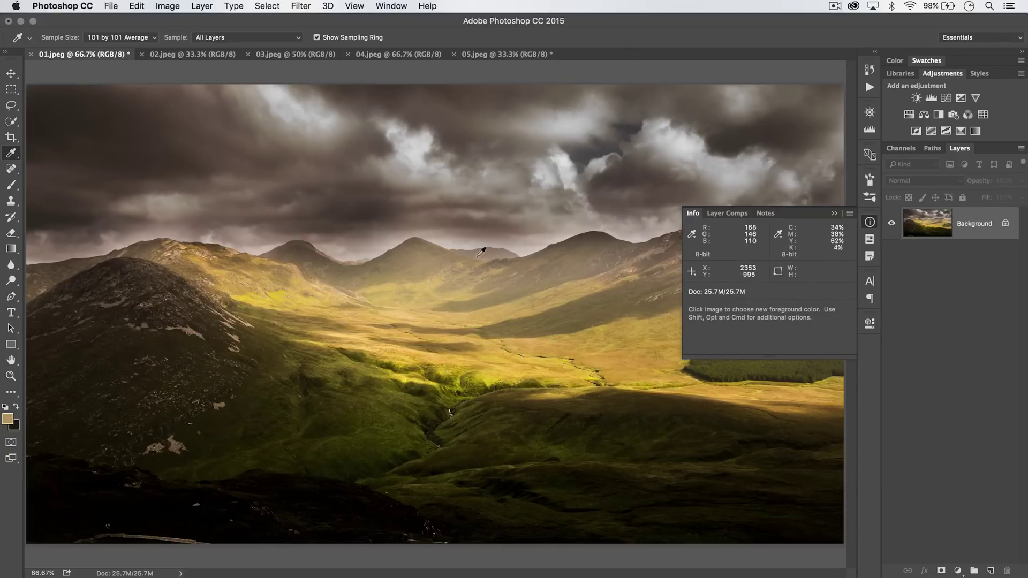
mouse_move(534, 265)
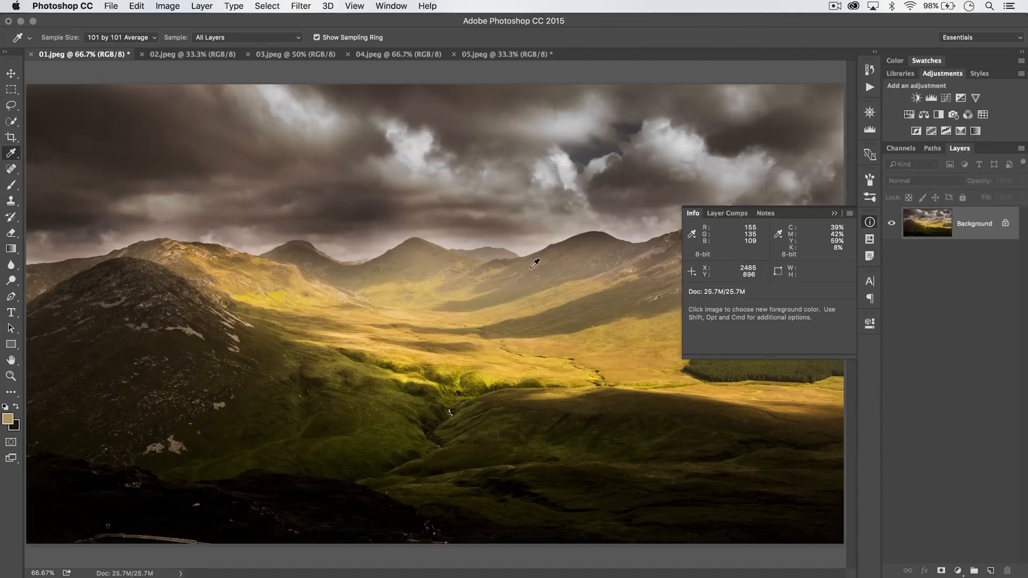
mouse_move(499, 269)
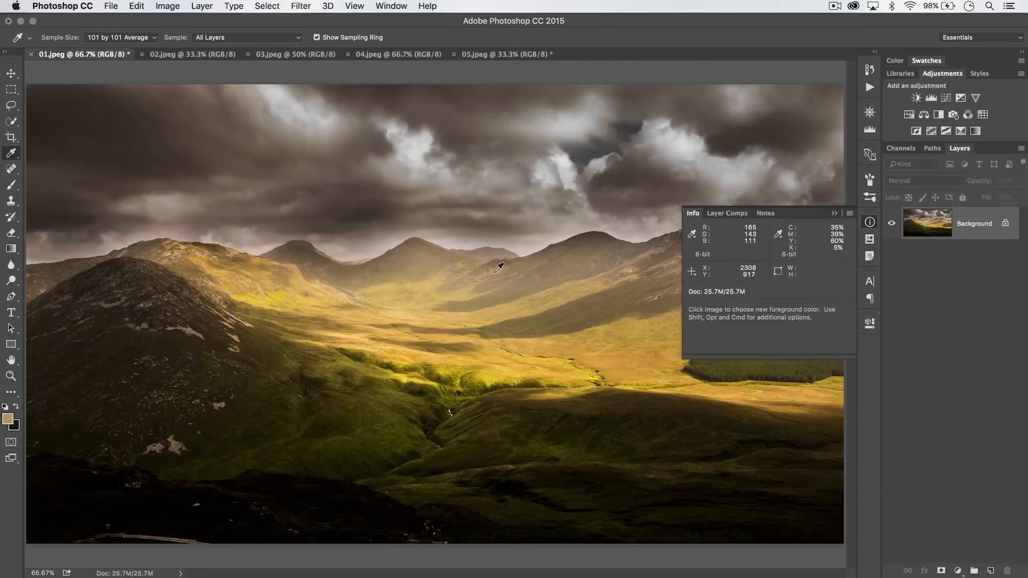
mouse_move(528, 253)
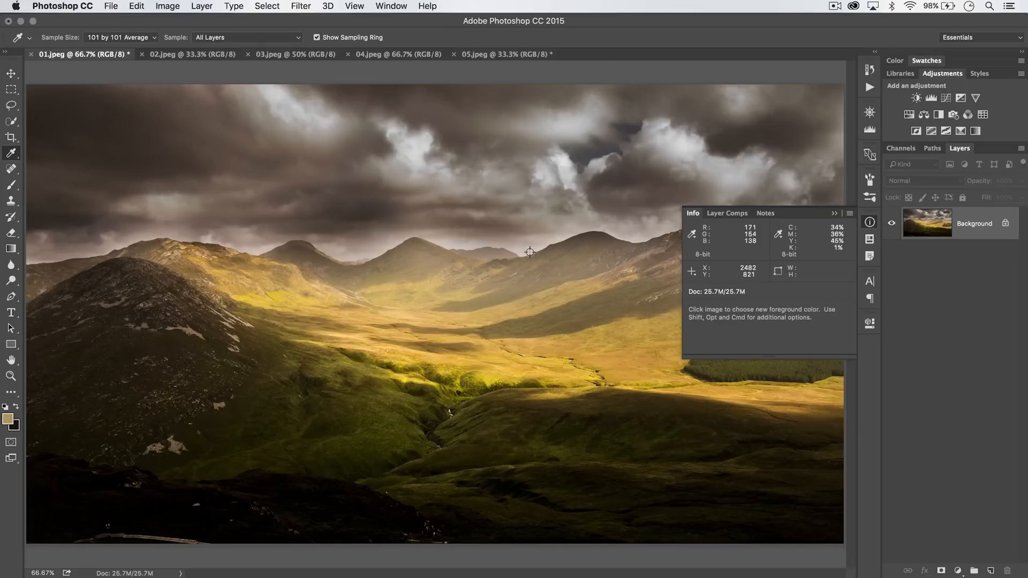
mouse_move(590, 144)
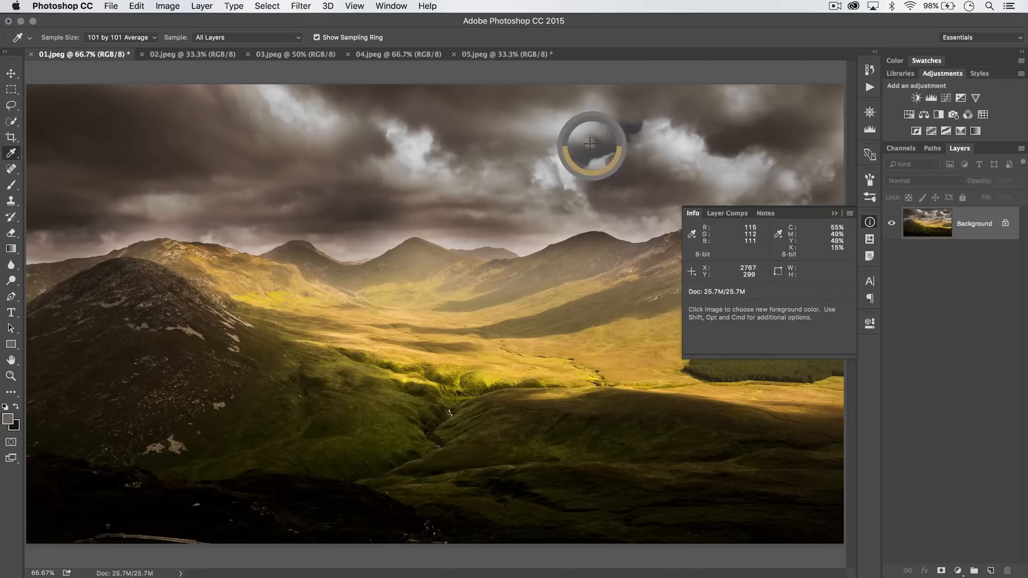
mouse_move(458, 319)
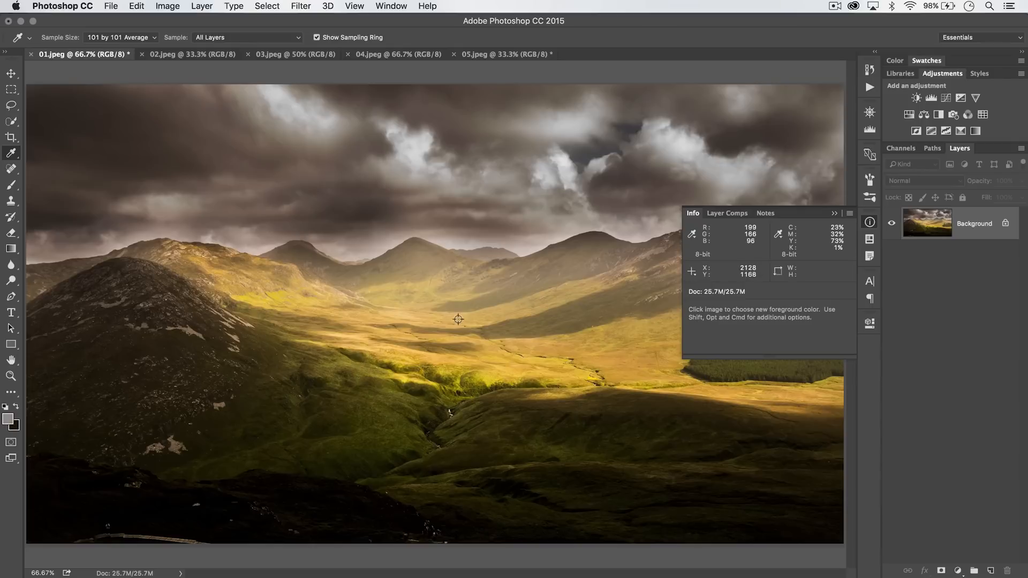
Sample the sky with Point Sample, then restore Sample Size to 101 by 101 Average.
left_click(120, 37)
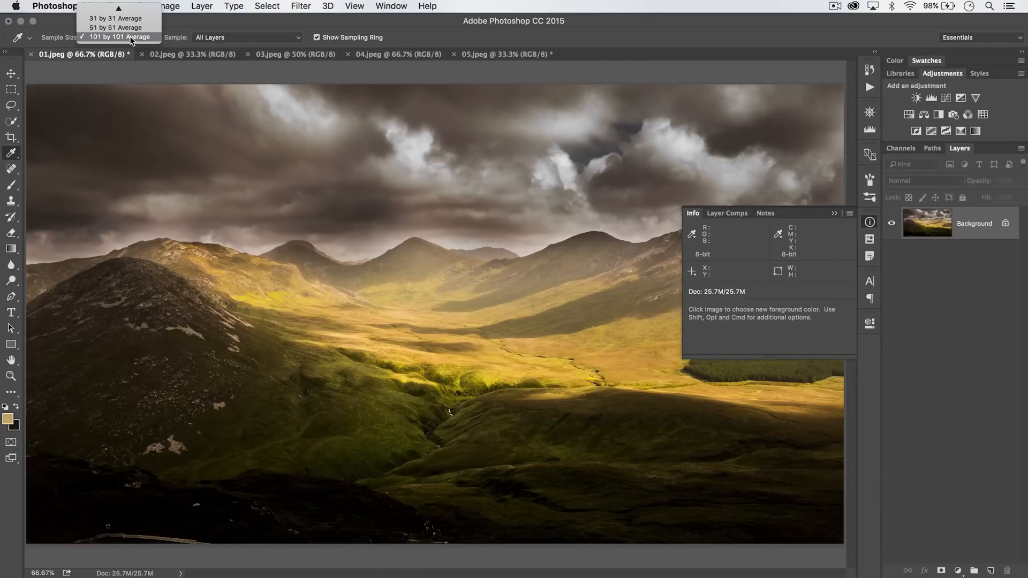
mouse_move(115, 27)
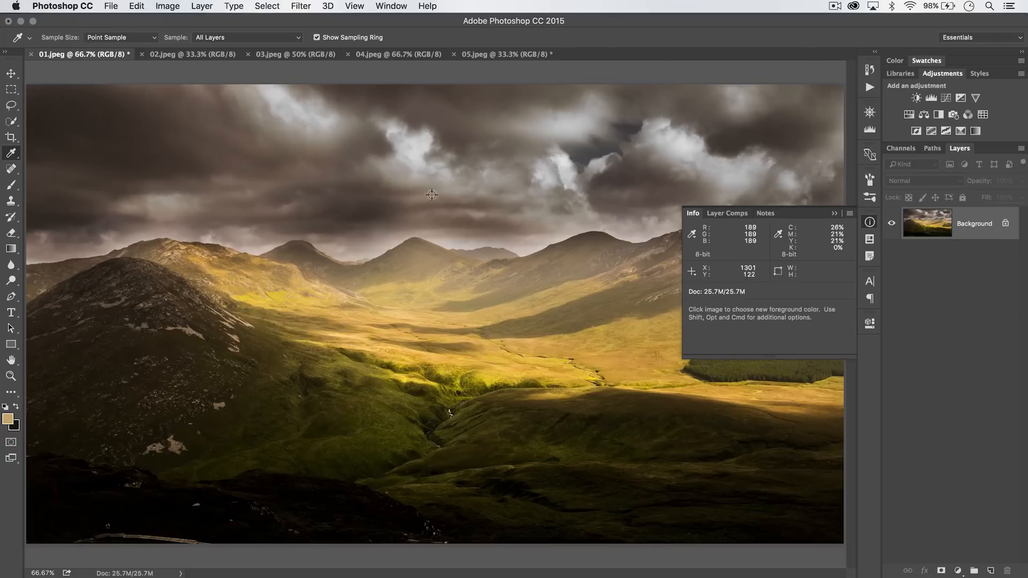
mouse_move(505, 230)
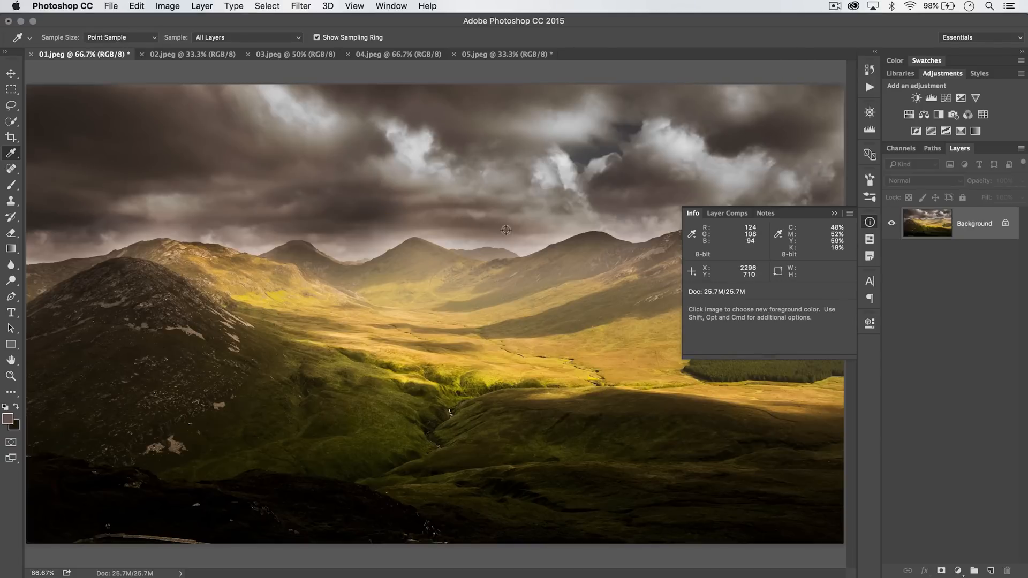
mouse_move(126, 45)
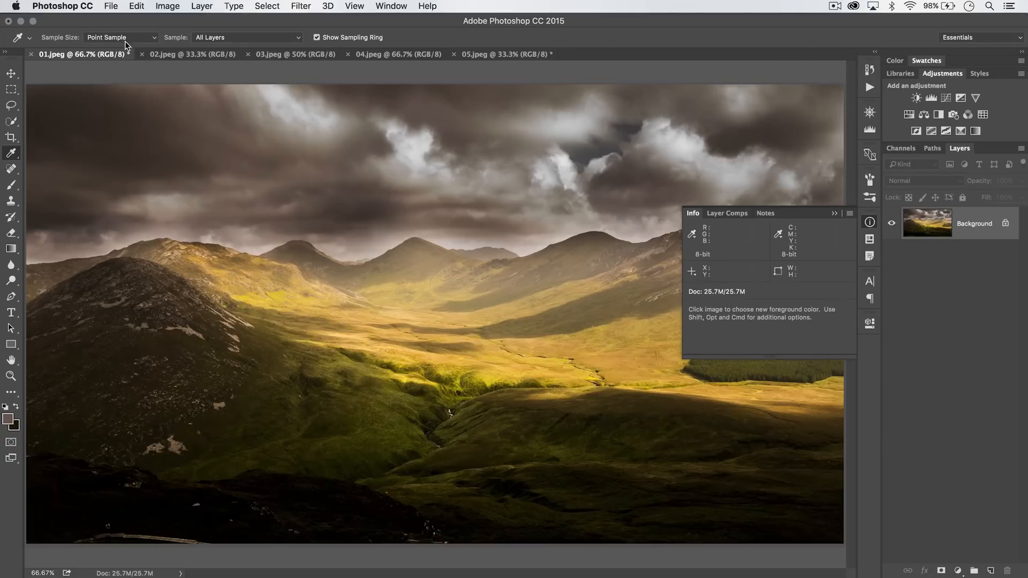
left_click(120, 37)
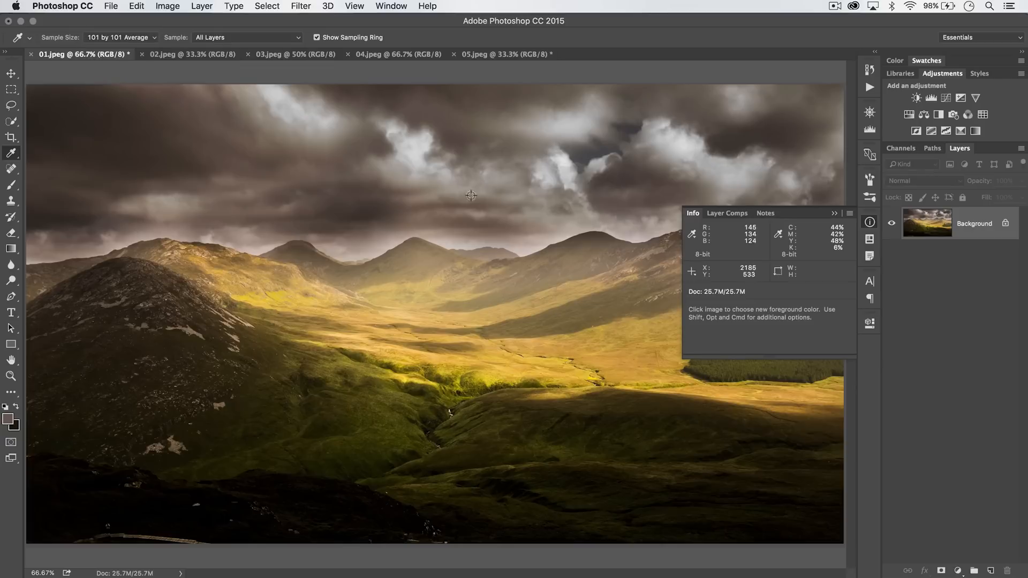
mouse_move(514, 326)
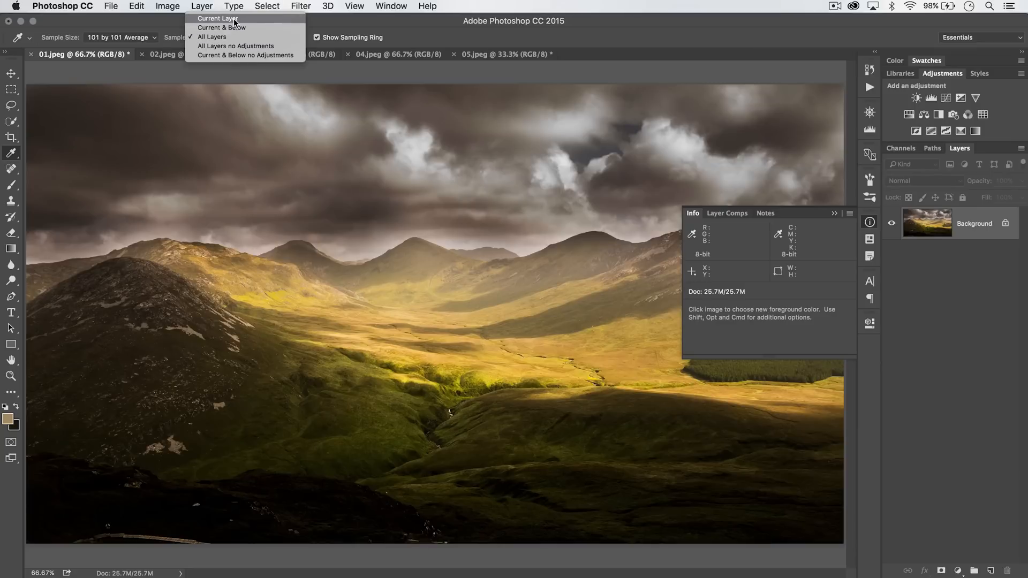
mouse_move(212, 36)
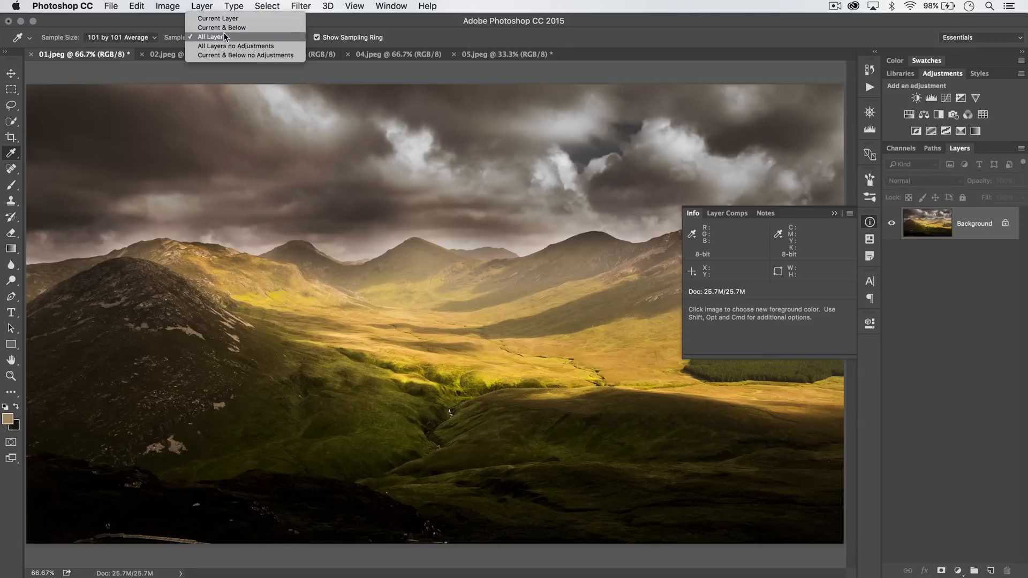
mouse_move(236, 46)
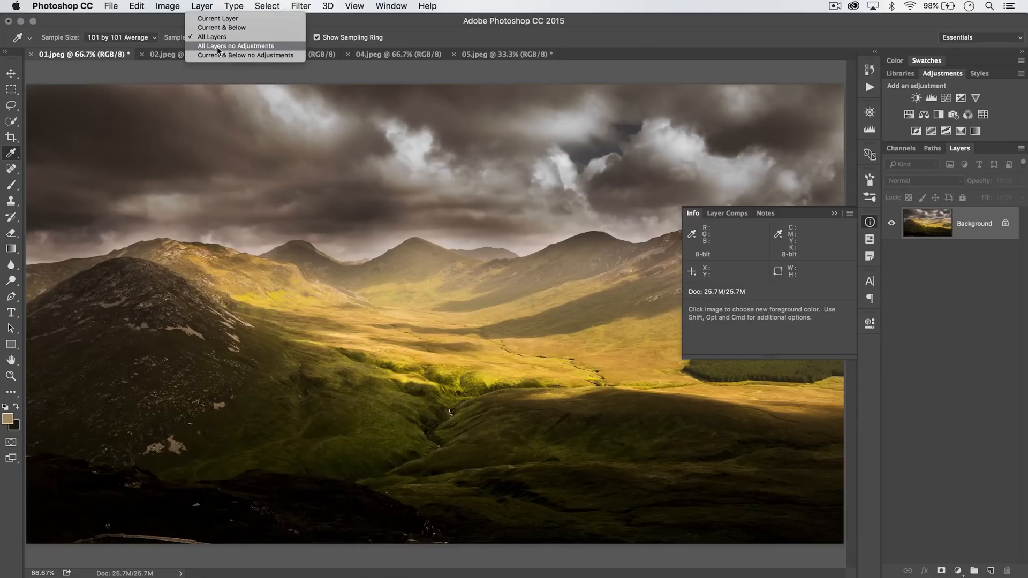
mouse_move(244, 55)
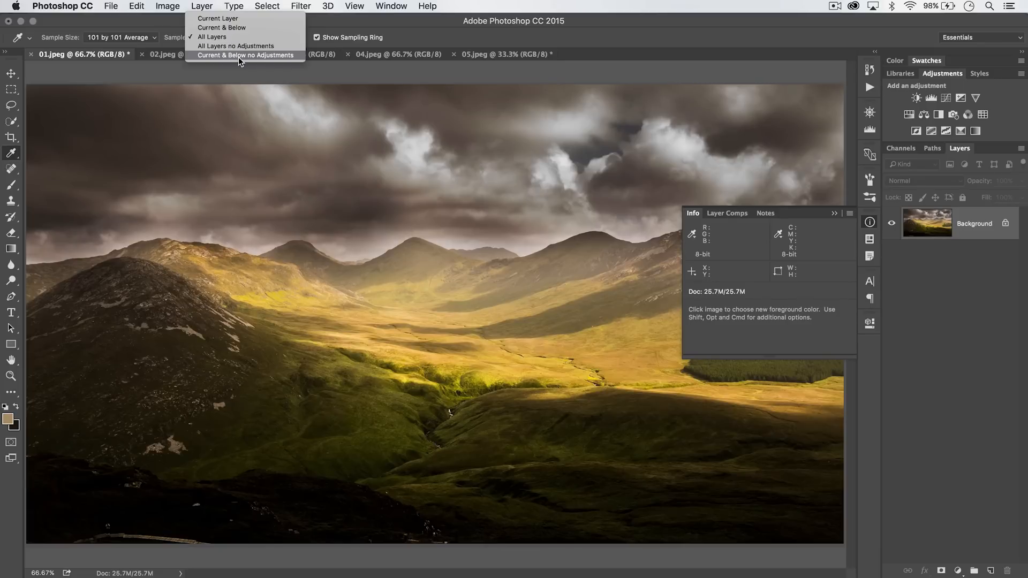
mouse_move(270, 55)
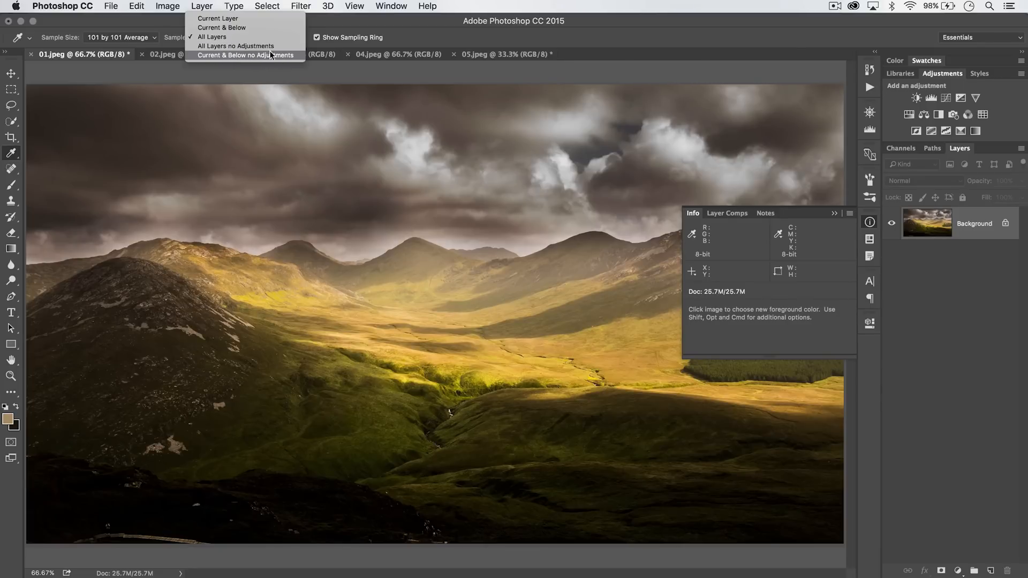
left_click(211, 37)
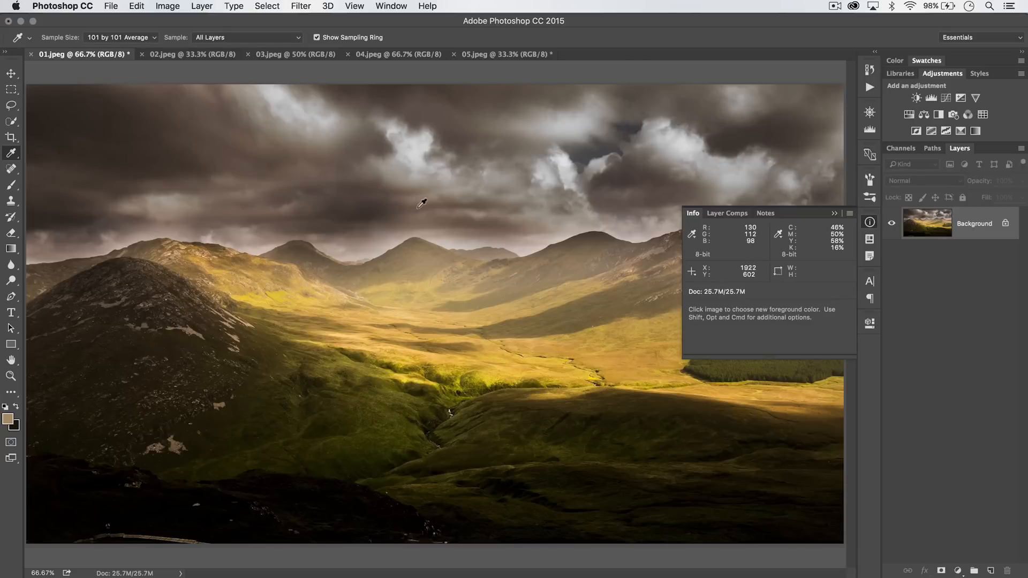
mouse_move(405, 198)
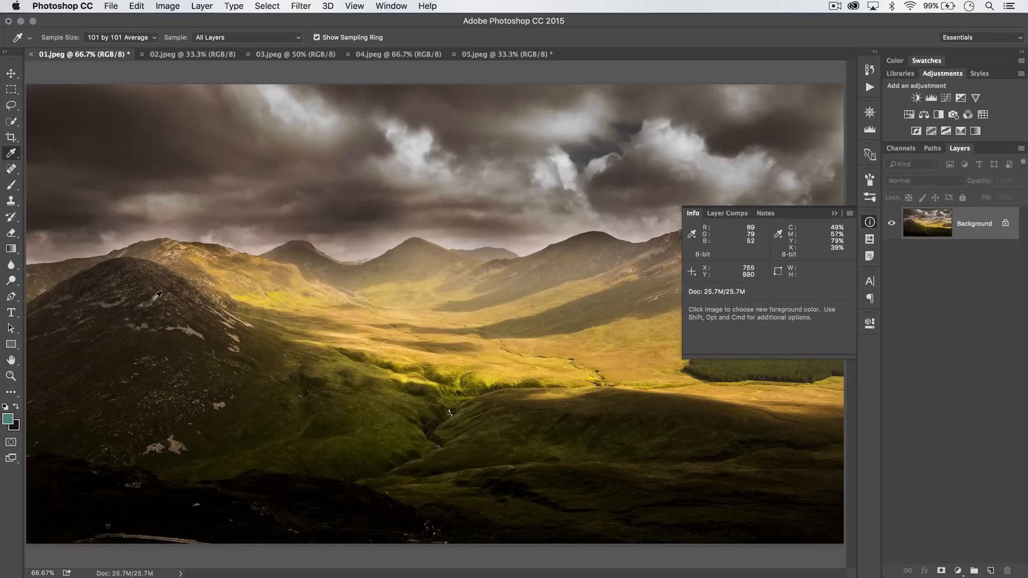
mouse_move(17, 417)
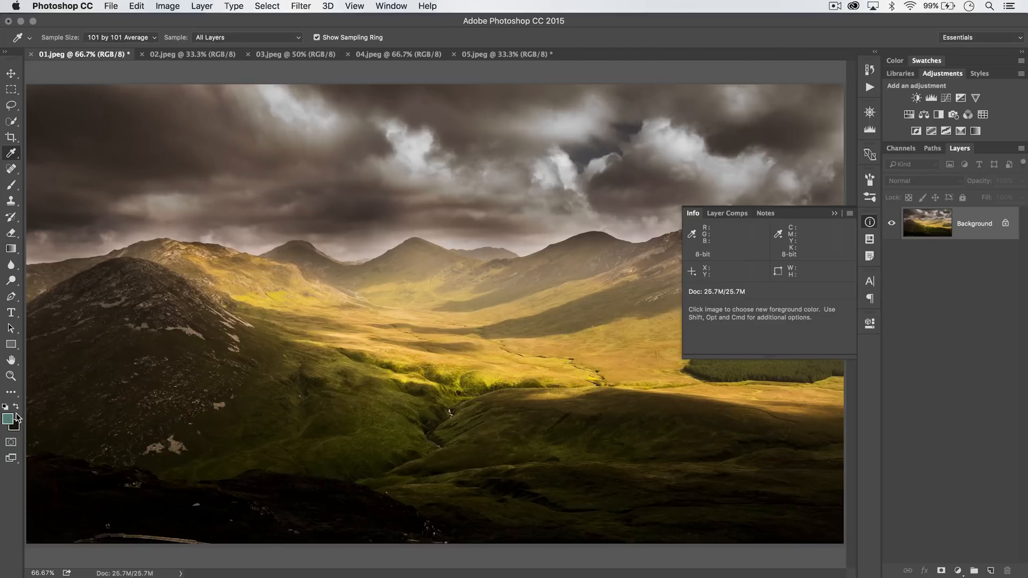
mouse_move(447, 242)
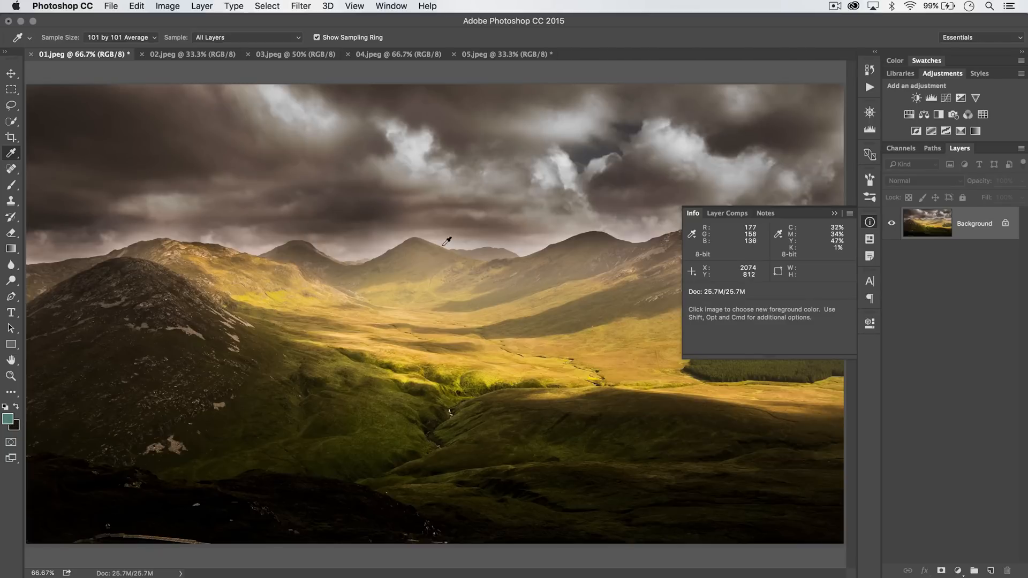
mouse_move(451, 300)
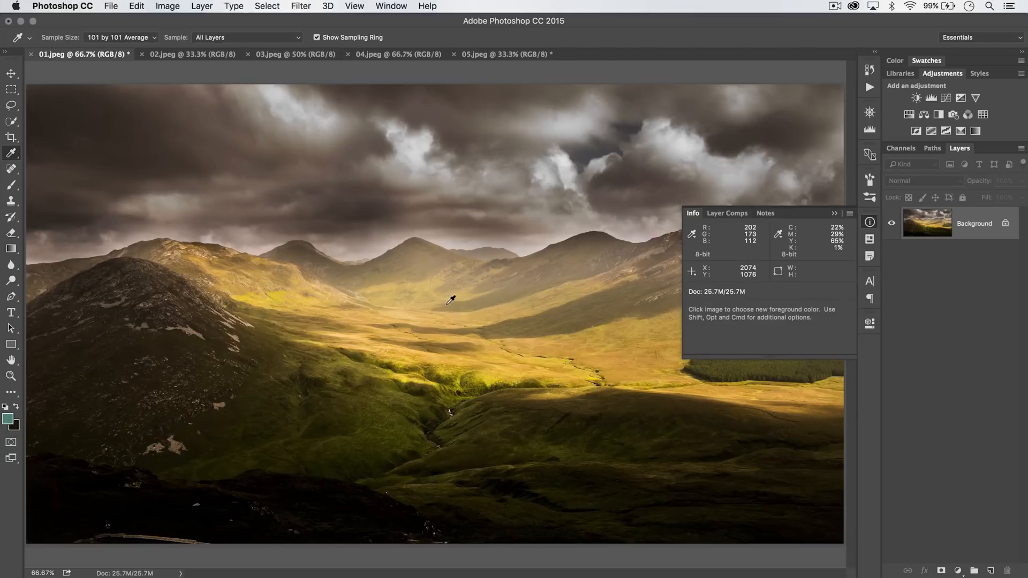
key("cmd+k")
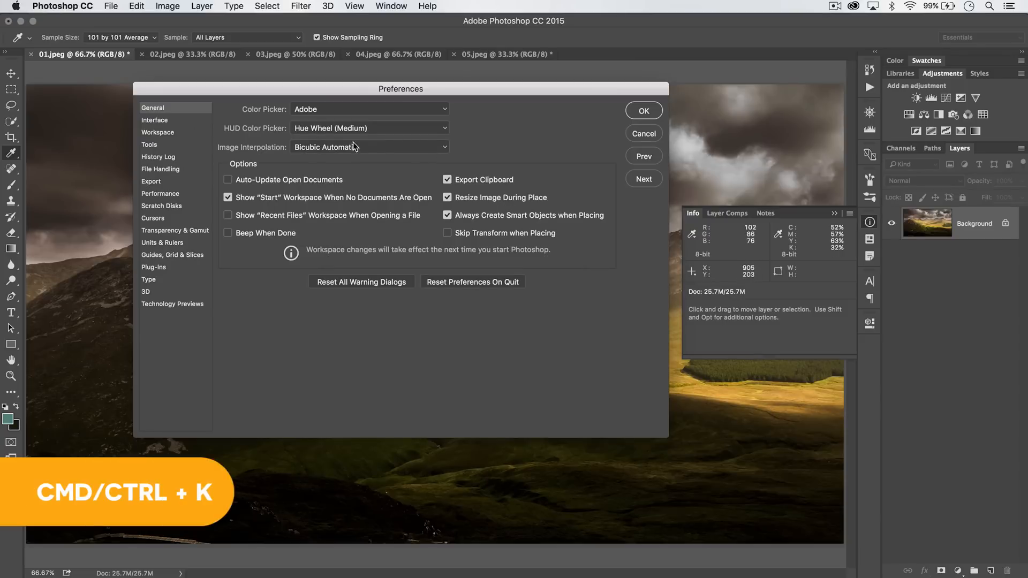
left_click(369, 128)
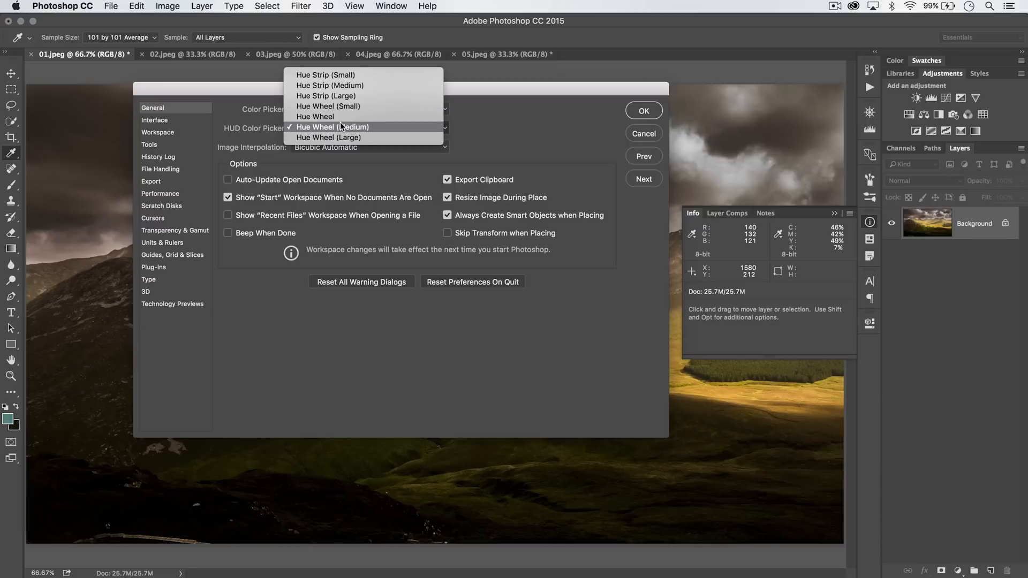
left_click(333, 127)
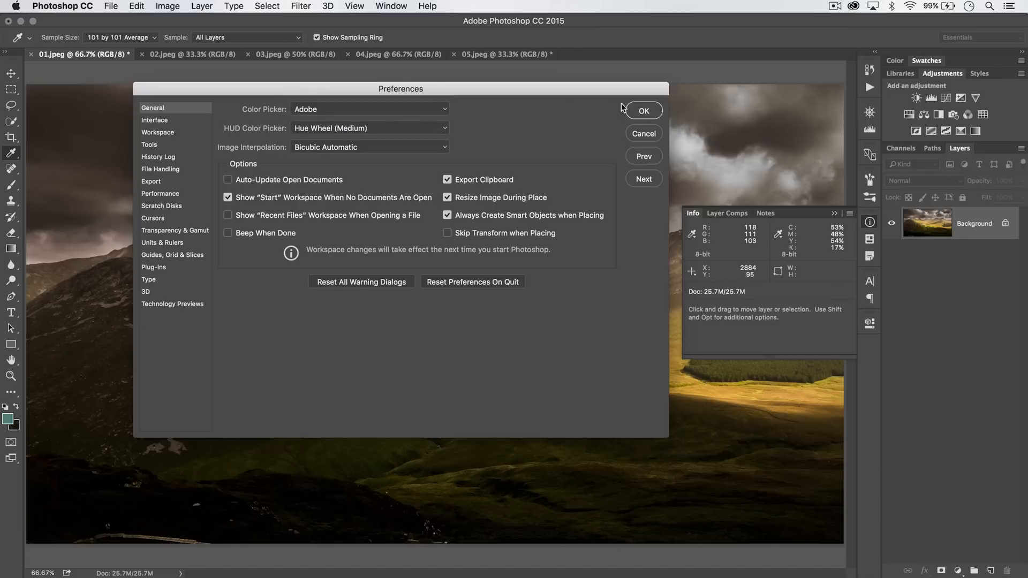
left_click(643, 110)
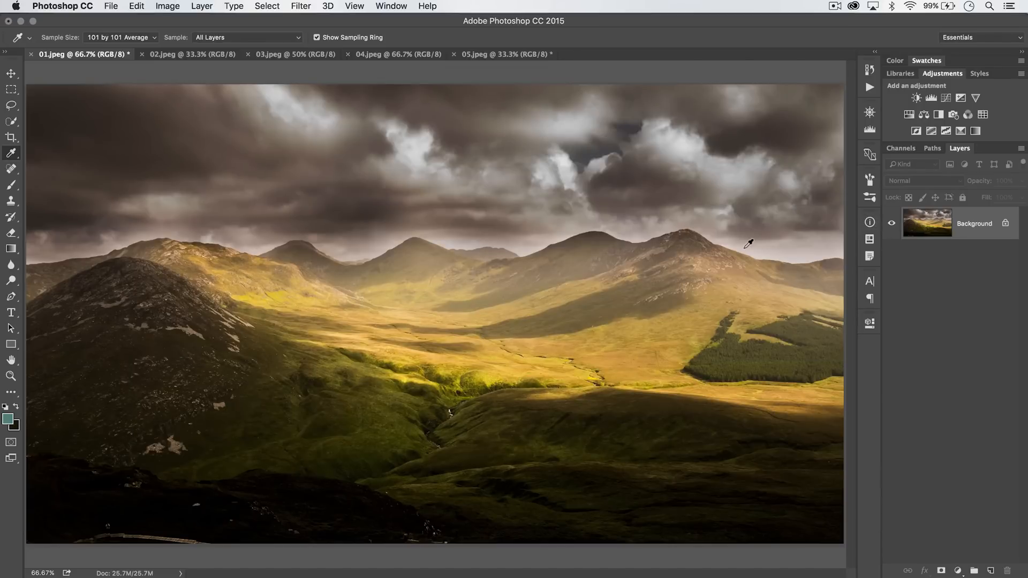
mouse_move(616, 219)
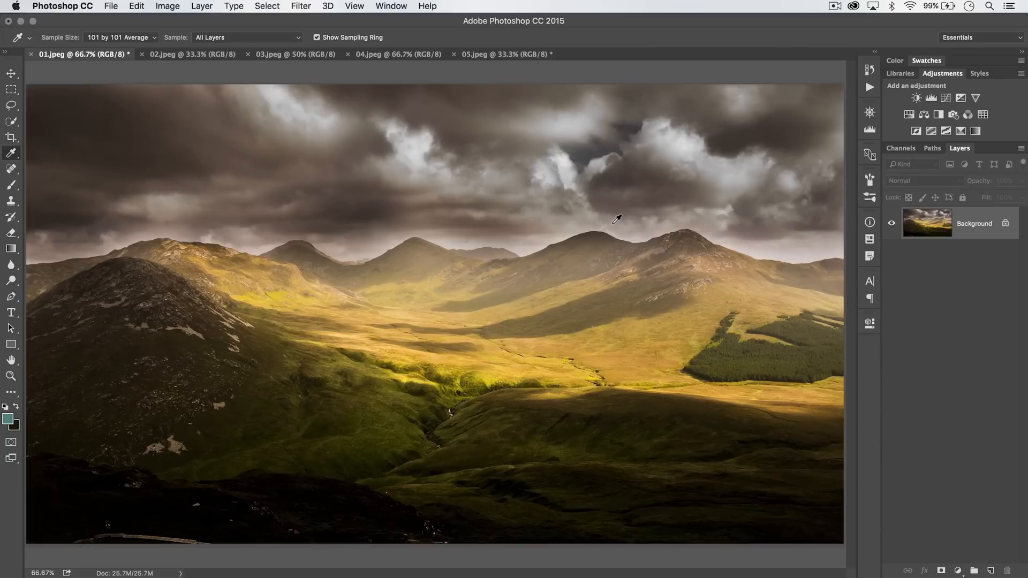